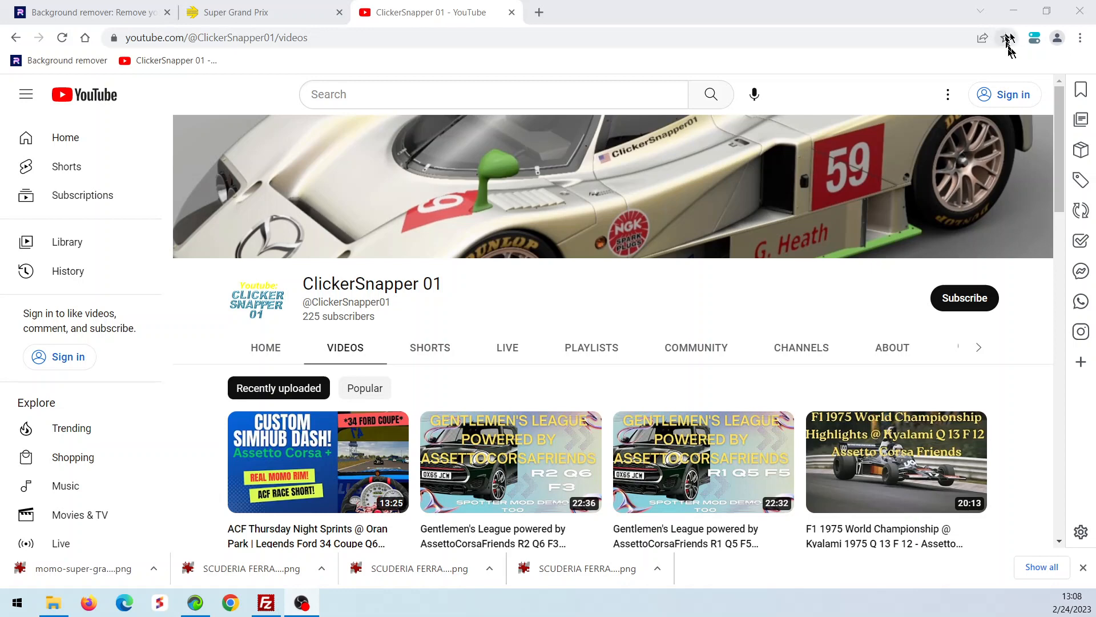
- Show the Super Grand Prix page with Mahogany Wood kept as grip material
{"action": "left_click", "coordinate": [263, 12]}
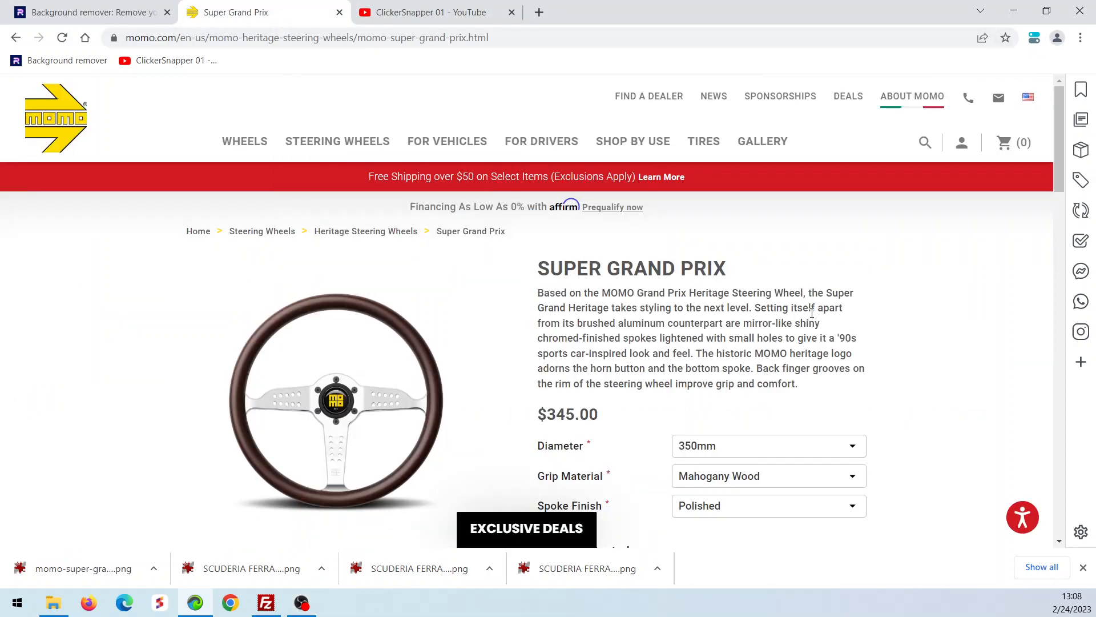
{"action": "mouse_move", "coordinate": [857, 326]}
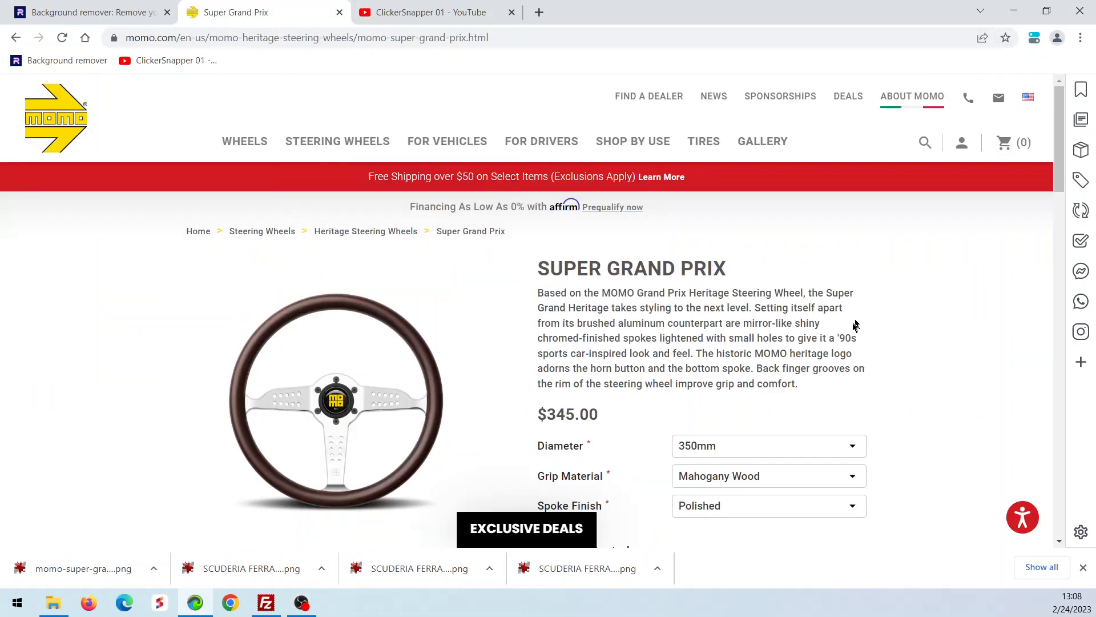
{"action": "mouse_move", "coordinate": [704, 292]}
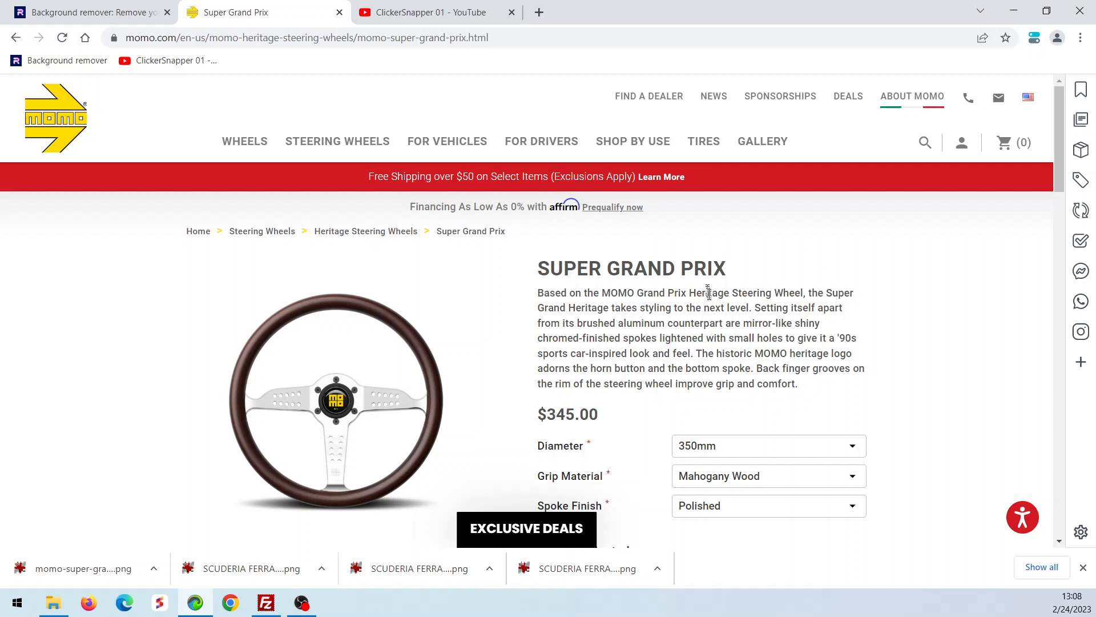
{"action": "mouse_move", "coordinate": [714, 302]}
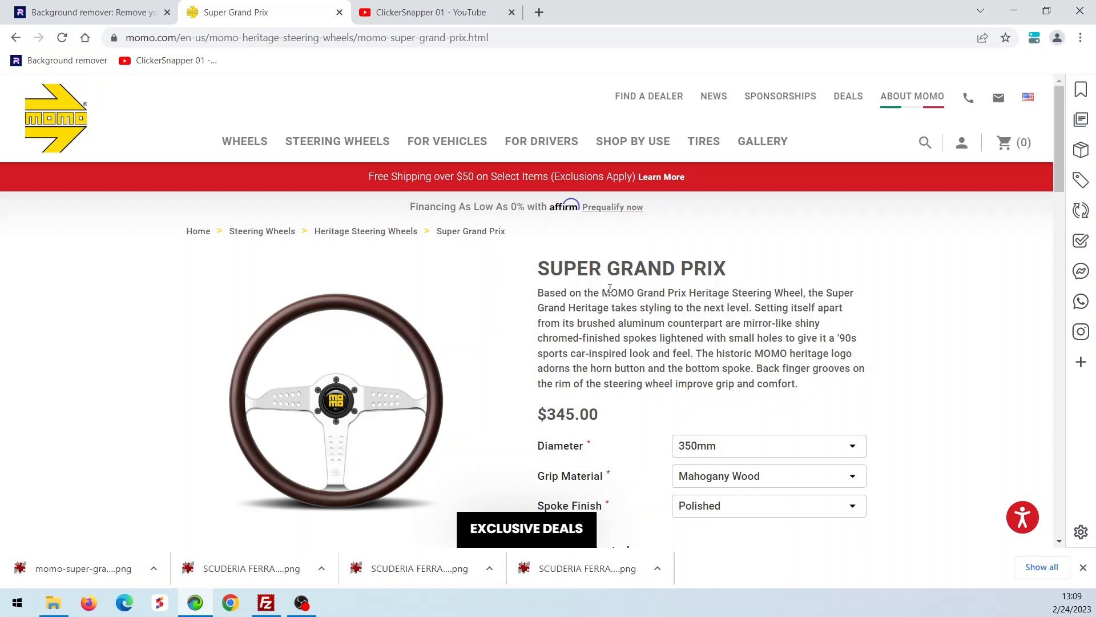
{"action": "left_click", "coordinate": [767, 476]}
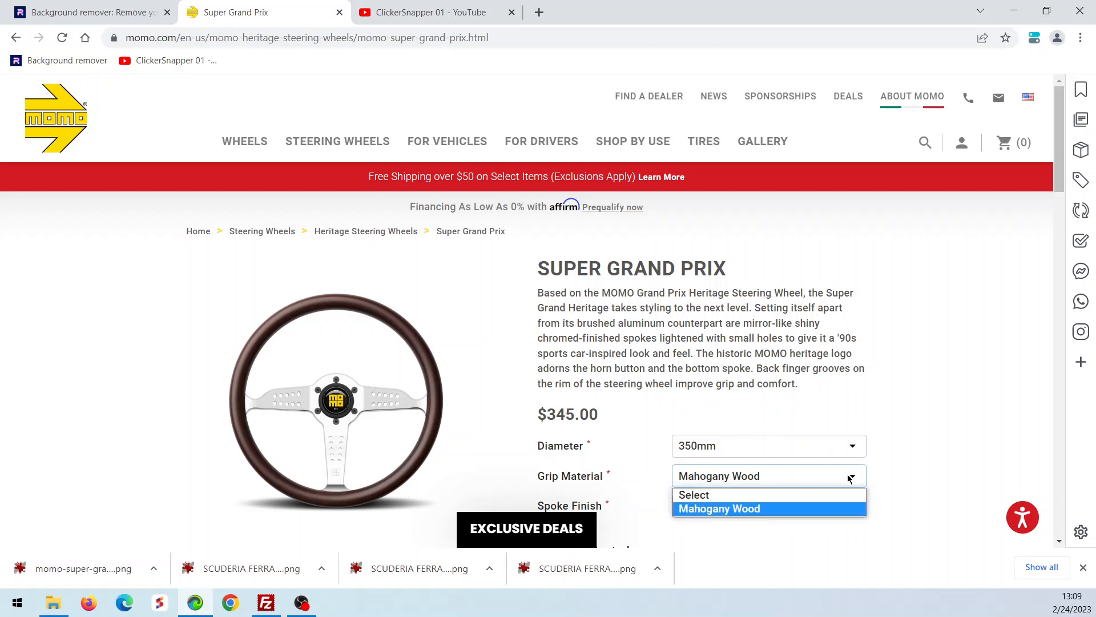
{"action": "left_click", "coordinate": [719, 509]}
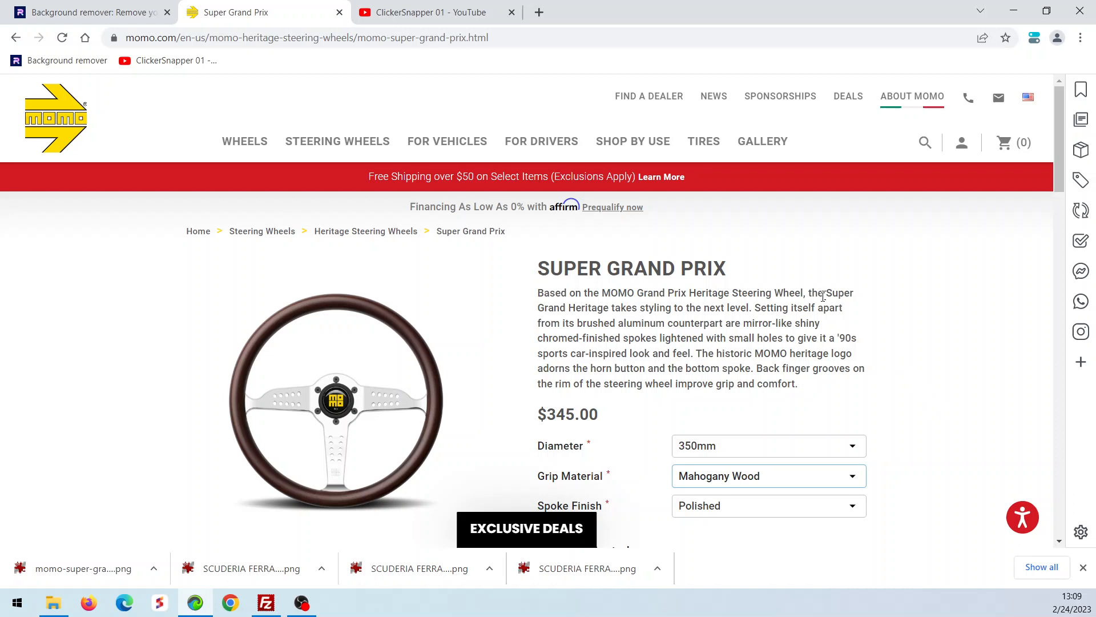
{"action": "mouse_move", "coordinate": [136, 70]}
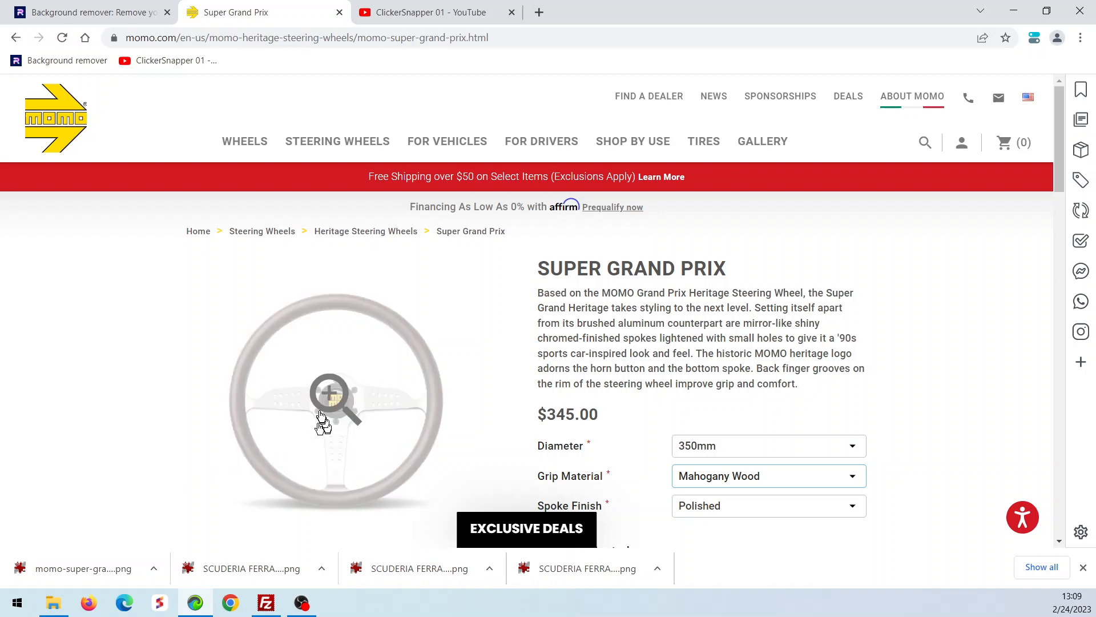
- Enlarge the wheel photo and save it to Downloads as momo-super-grand-prix.jpg
{"action": "left_click", "coordinate": [335, 398]}
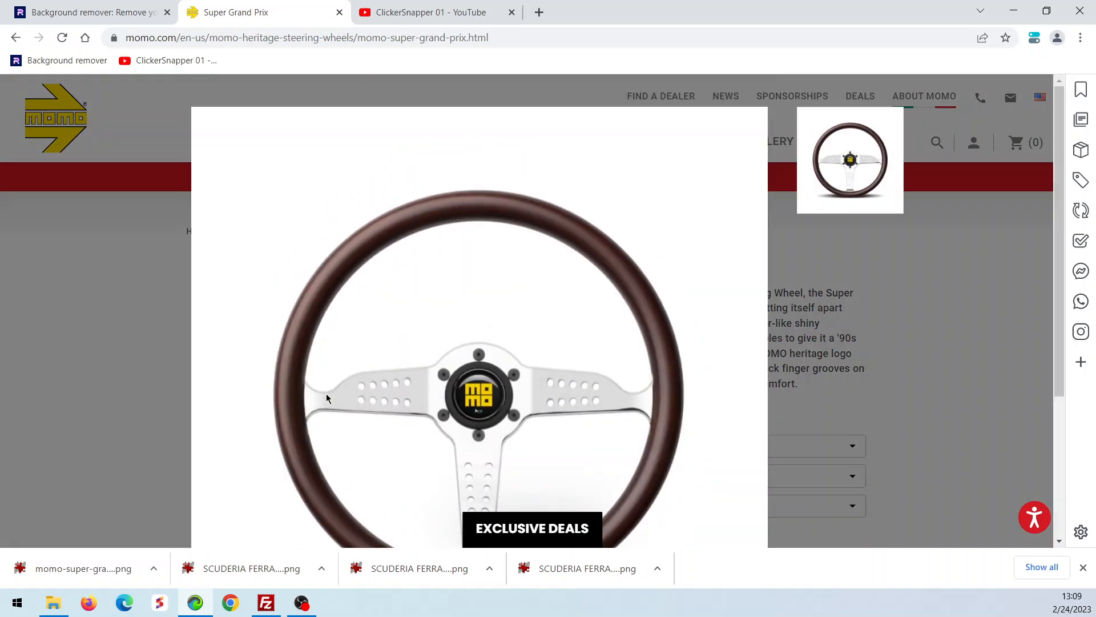
{"action": "mouse_move", "coordinate": [985, 296]}
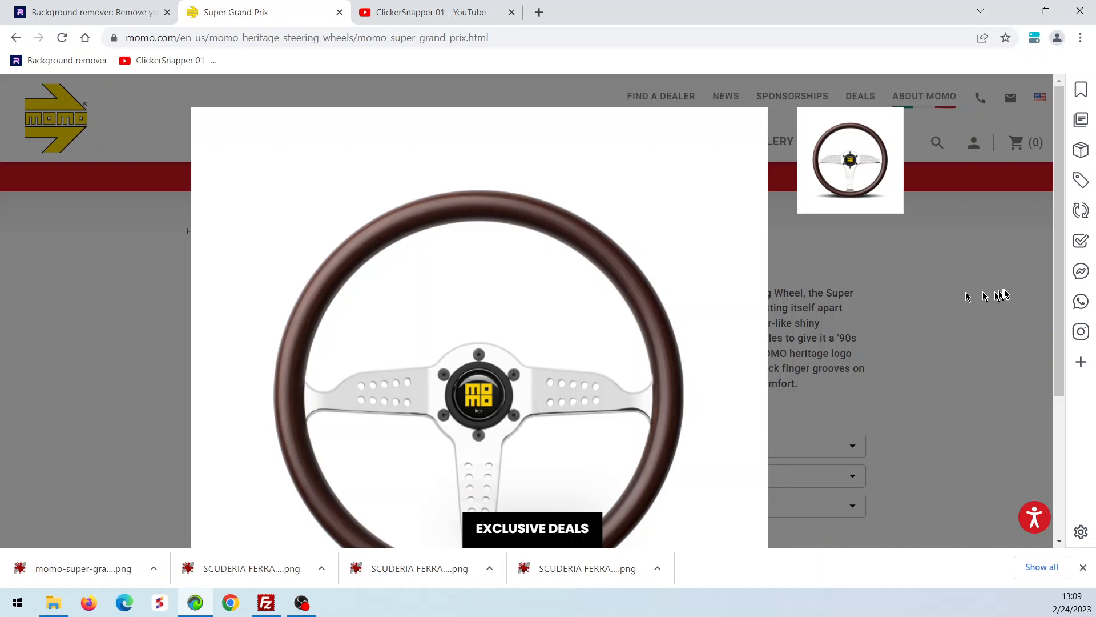
{"action": "scroll", "scroll_direction": "down", "scroll_amount": 3}
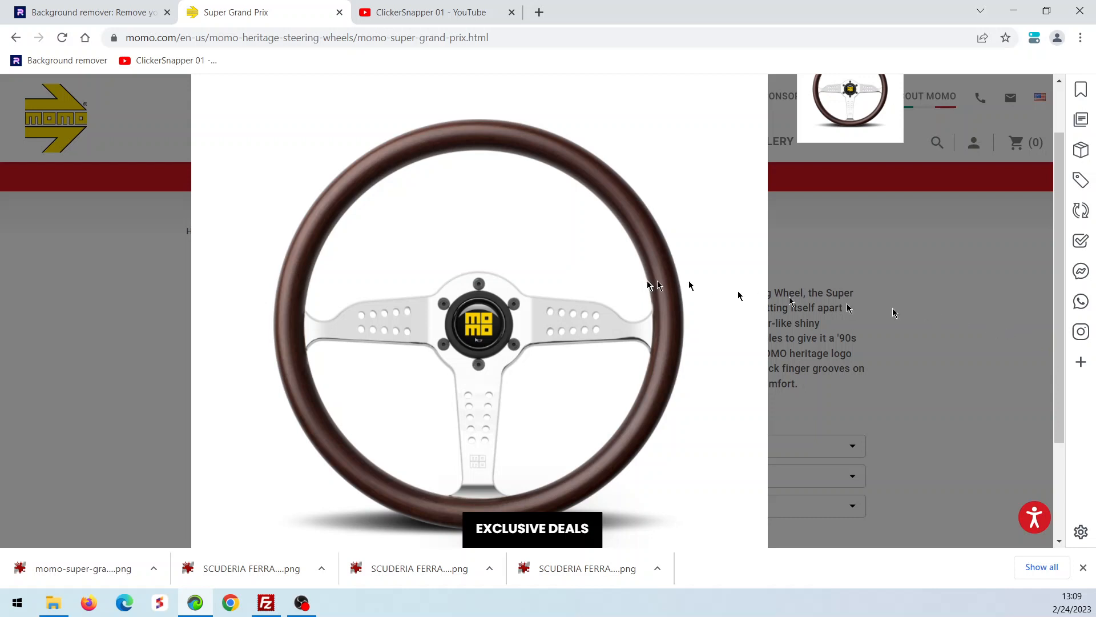
{"action": "right_click", "coordinate": [482, 325]}
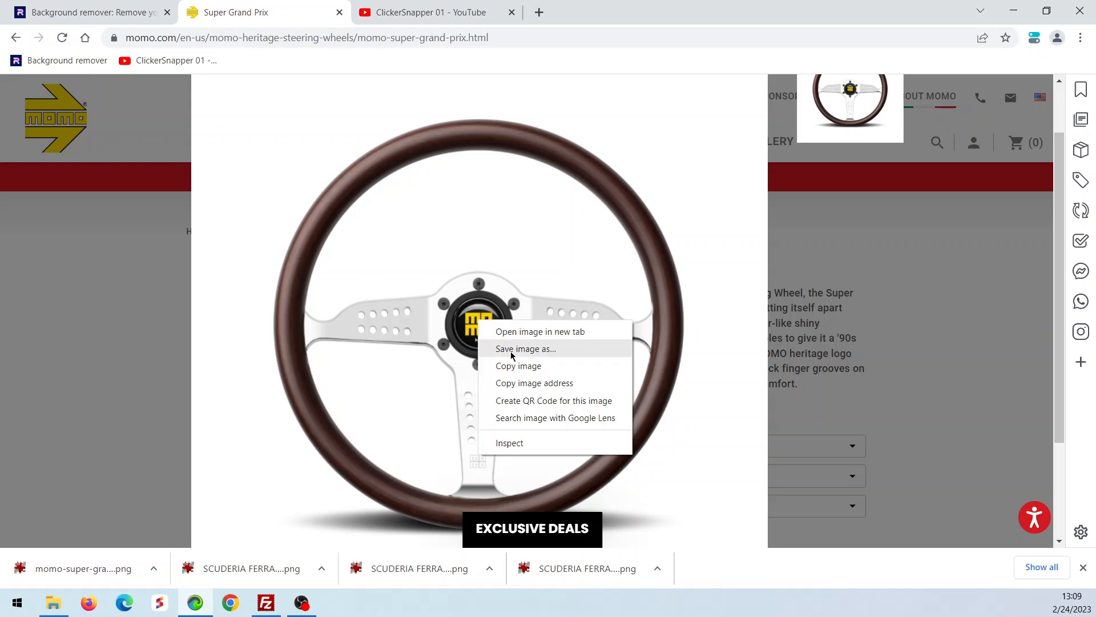
{"action": "left_click", "coordinate": [525, 348]}
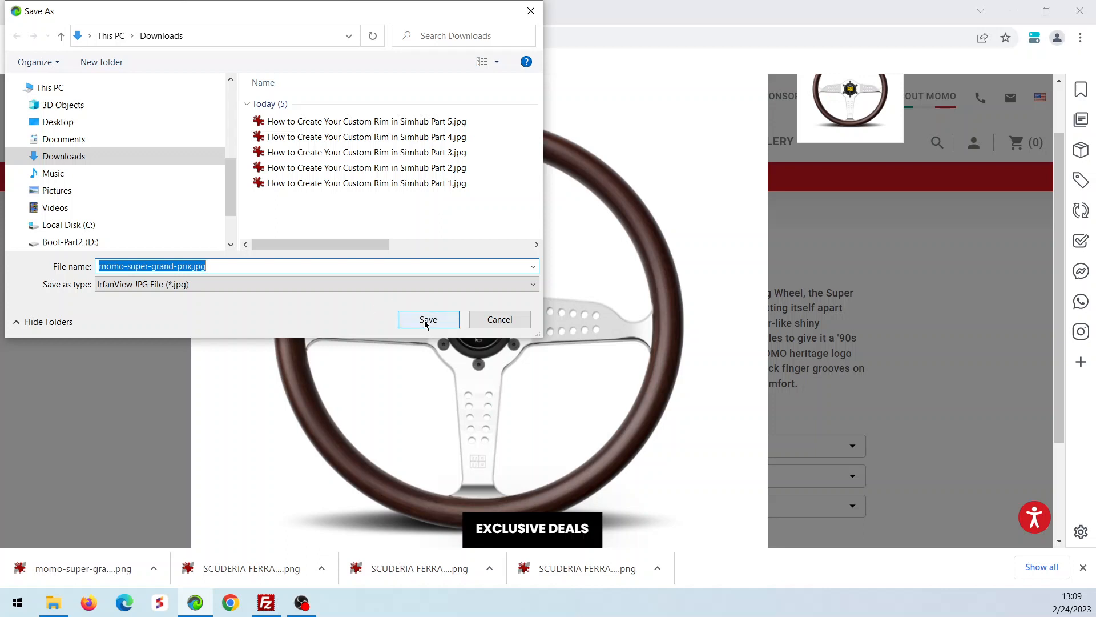
{"action": "left_click", "coordinate": [428, 320]}
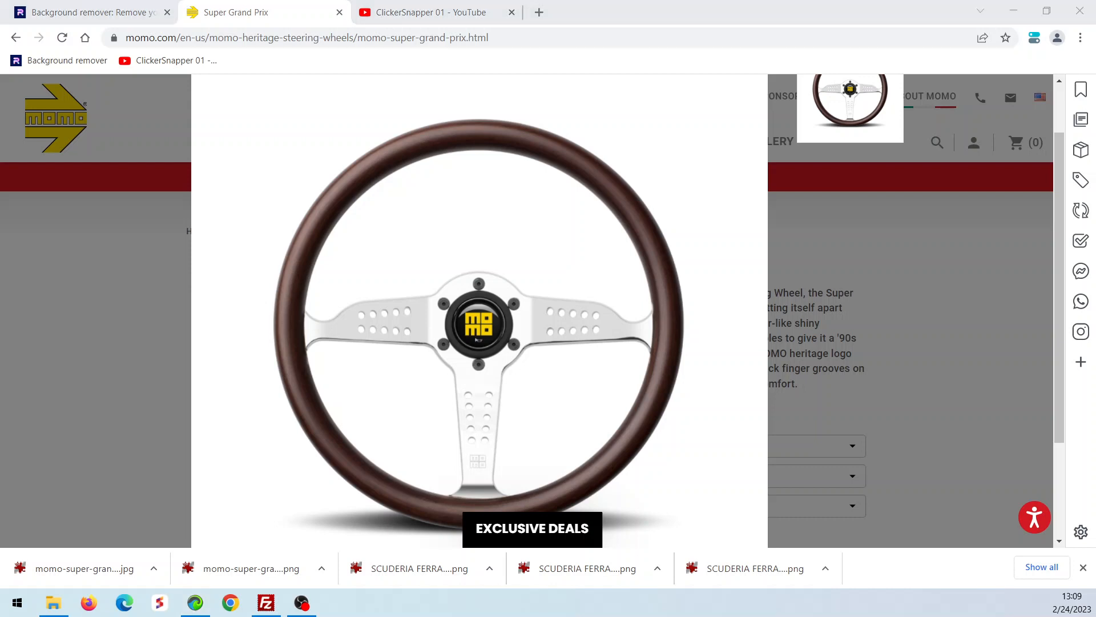
{"action": "left_click", "coordinate": [337, 601]}
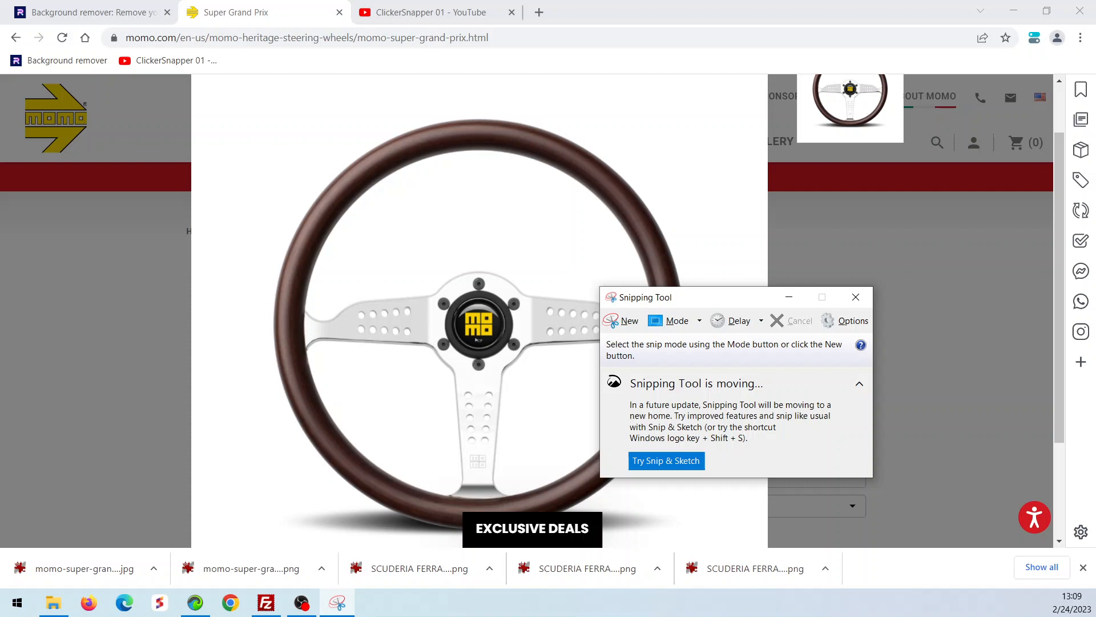
{"action": "mouse_move", "coordinate": [695, 302]}
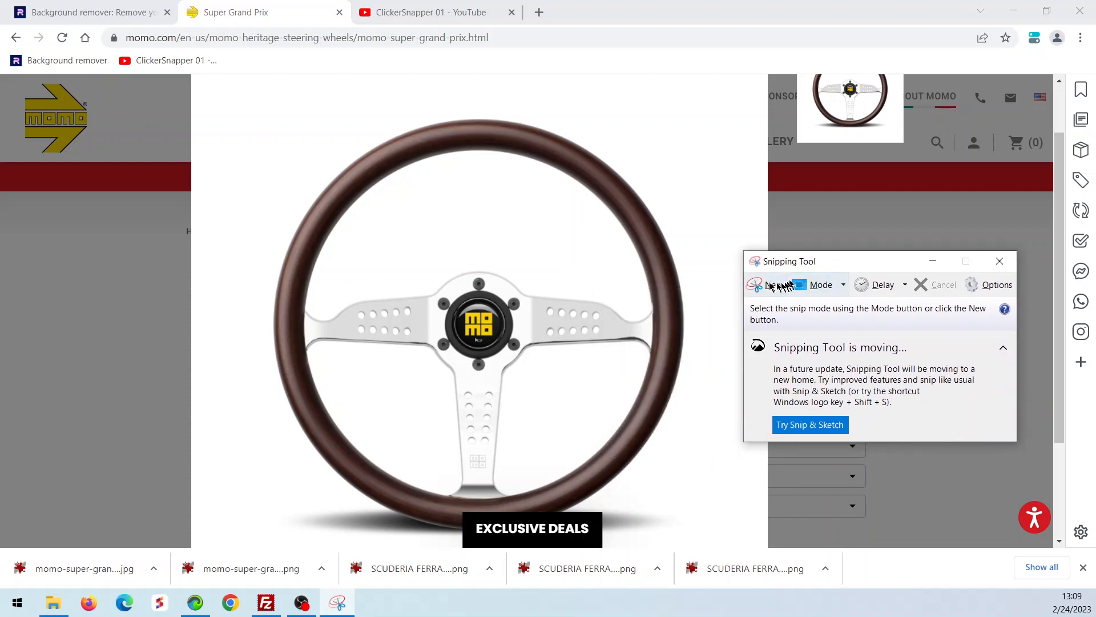
{"action": "left_click", "coordinate": [765, 284]}
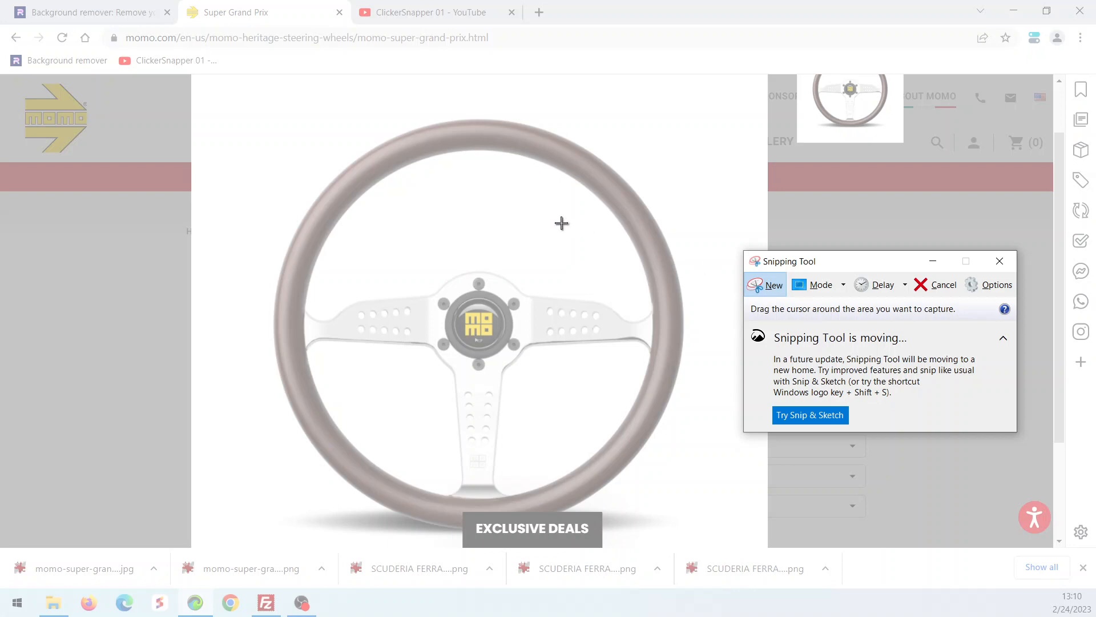
{"action": "mouse_move", "coordinate": [527, 518]}
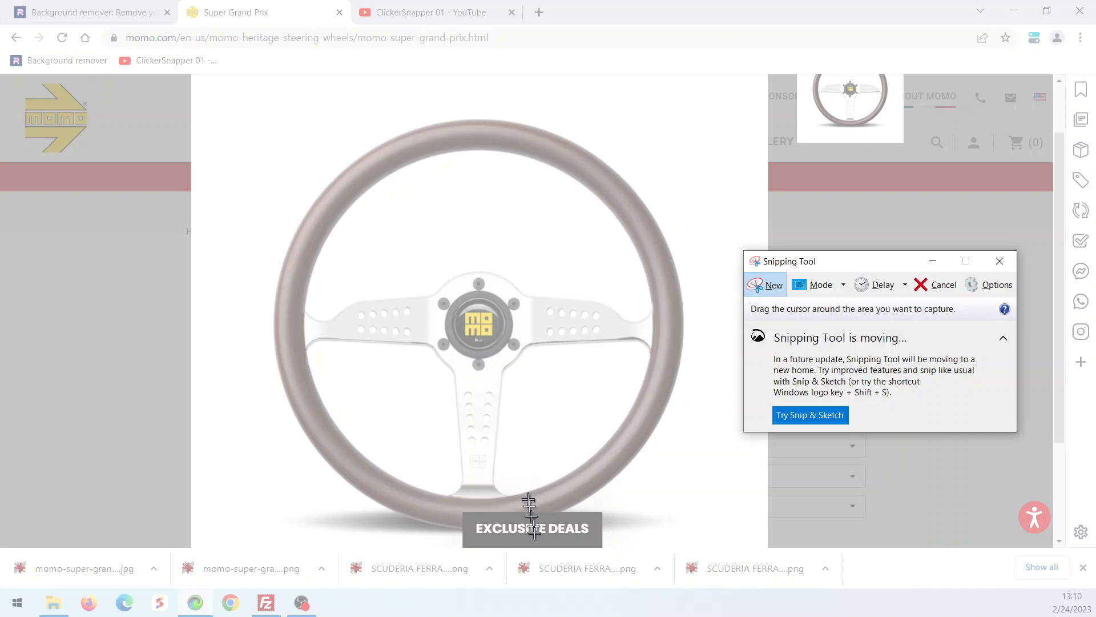
{"action": "mouse_move", "coordinate": [521, 526]}
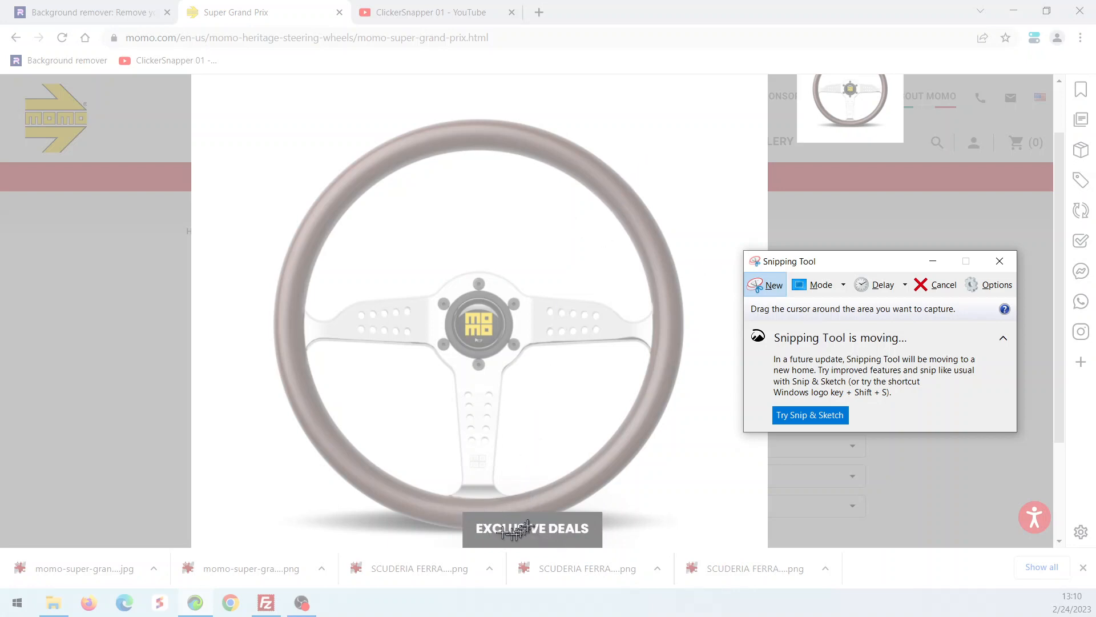
{"action": "mouse_move", "coordinate": [471, 519]}
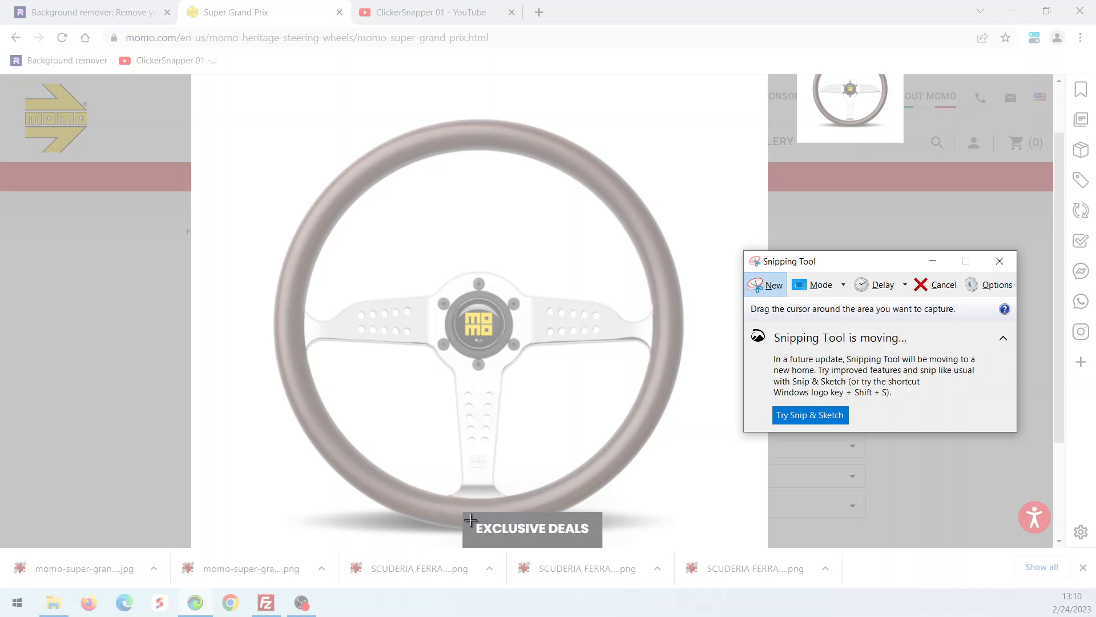
{"action": "mouse_move", "coordinate": [954, 329]}
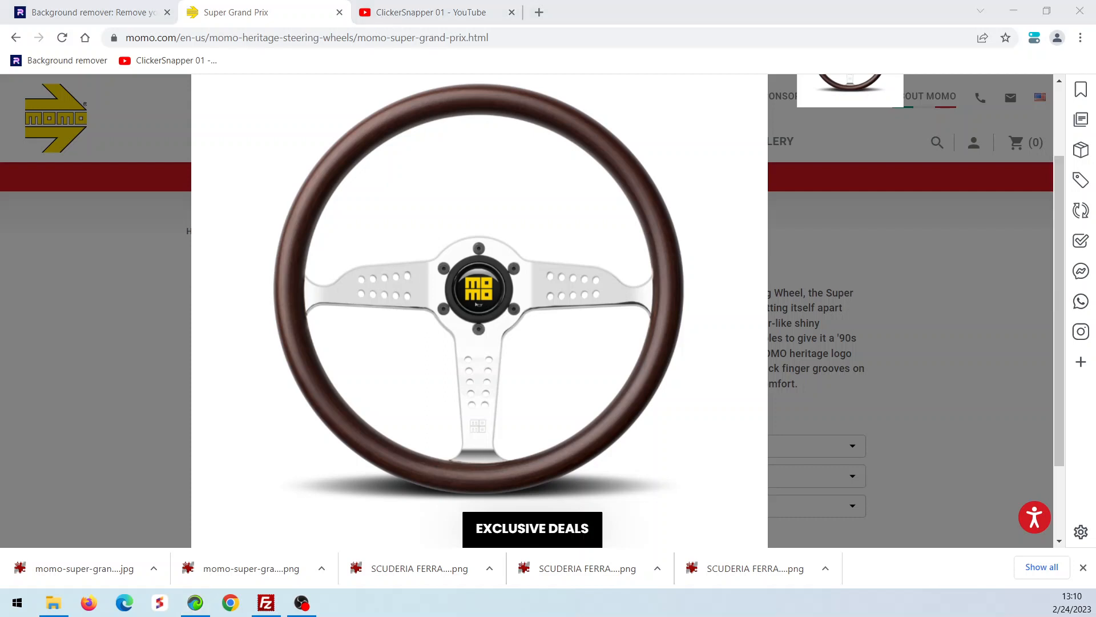
- Snip the area around the enlarged wheel photo, then close Snipping Tool
{"action": "left_click", "coordinate": [337, 602]}
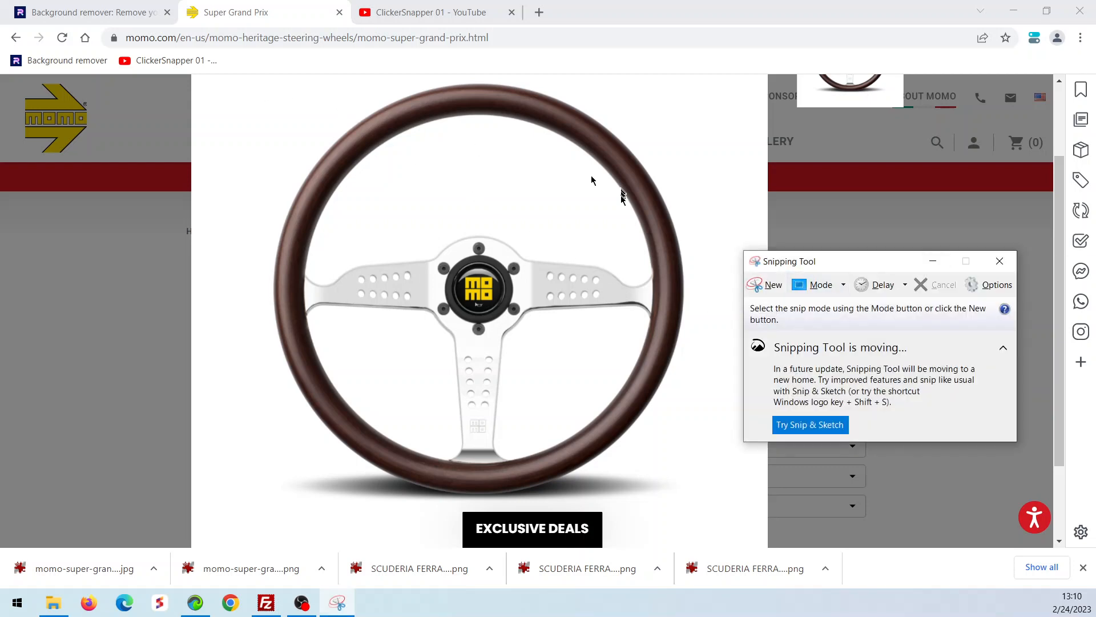
{"action": "left_click", "coordinate": [771, 284]}
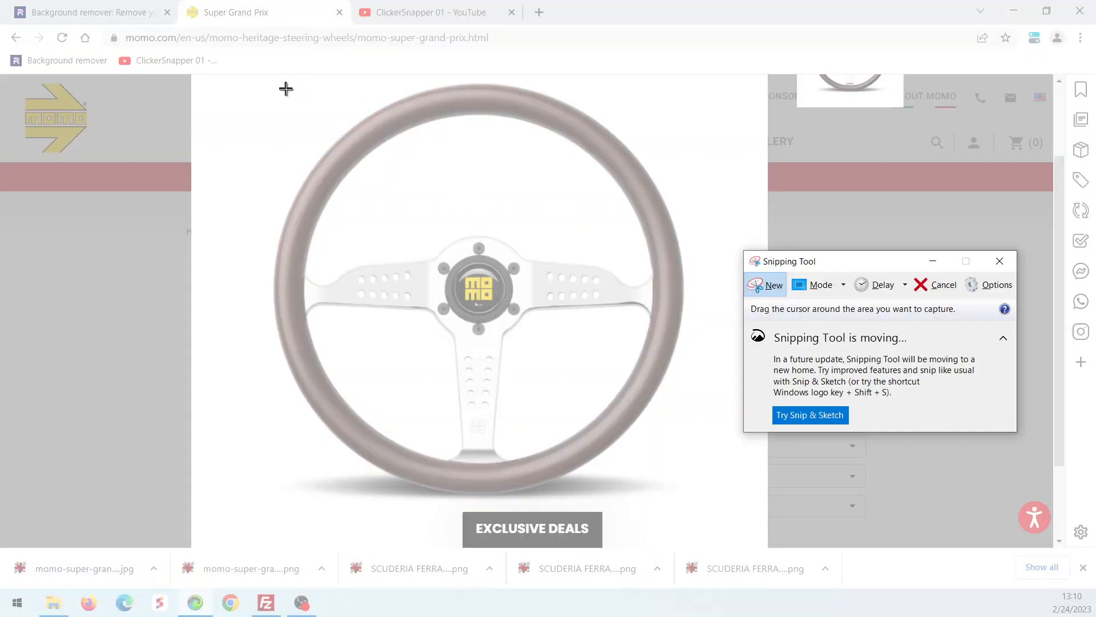
{"action": "left_click_drag", "start_coordinate": [286, 89], "coordinate": [691, 434]}
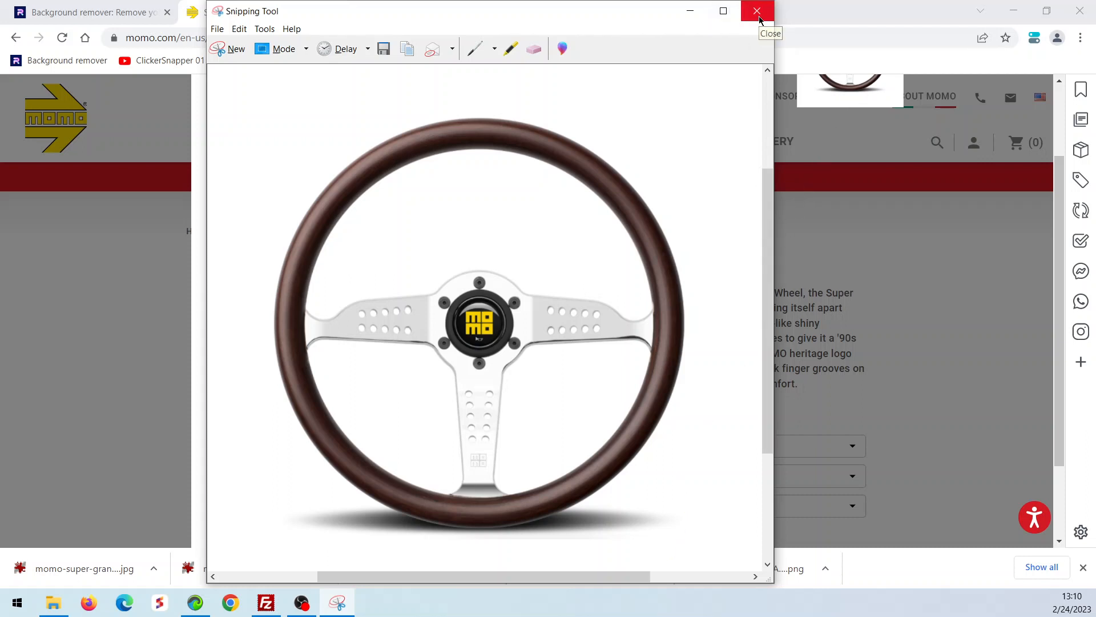
{"action": "left_click", "coordinate": [756, 11]}
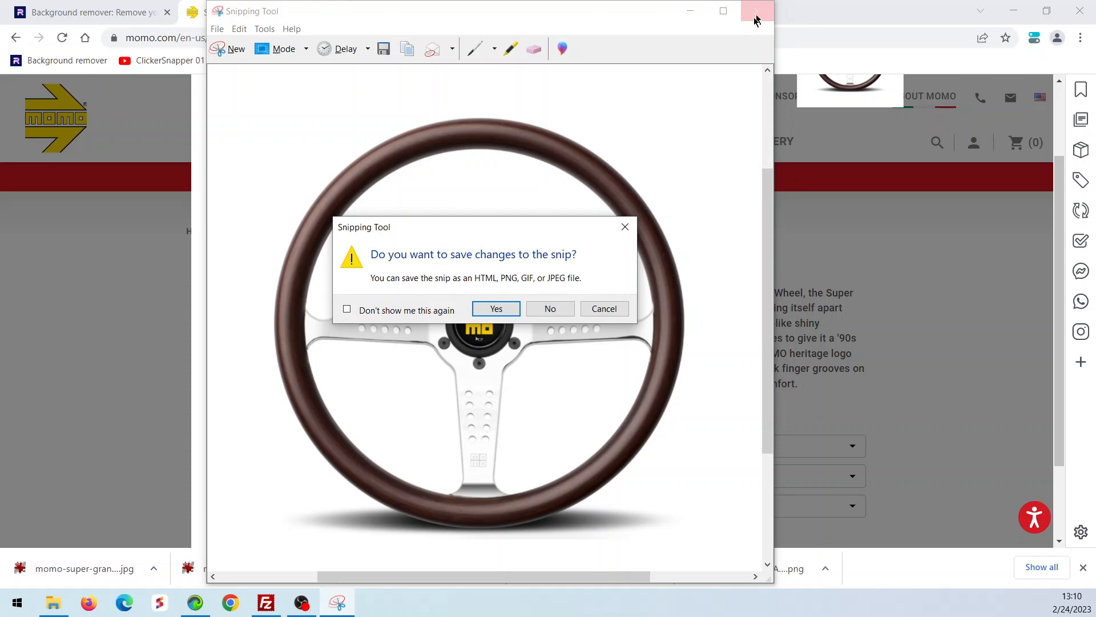
{"action": "left_click", "coordinate": [549, 308]}
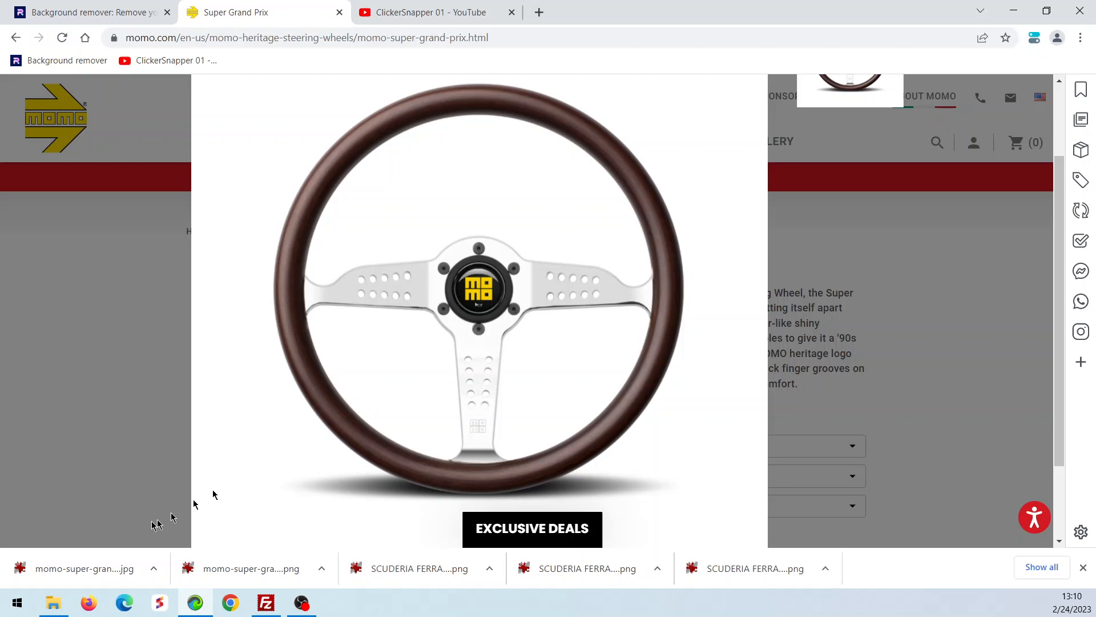
- Open momo-super-grand-prix.jpg from the Downloads folder in File Explorer
{"action": "left_click", "coordinate": [53, 601]}
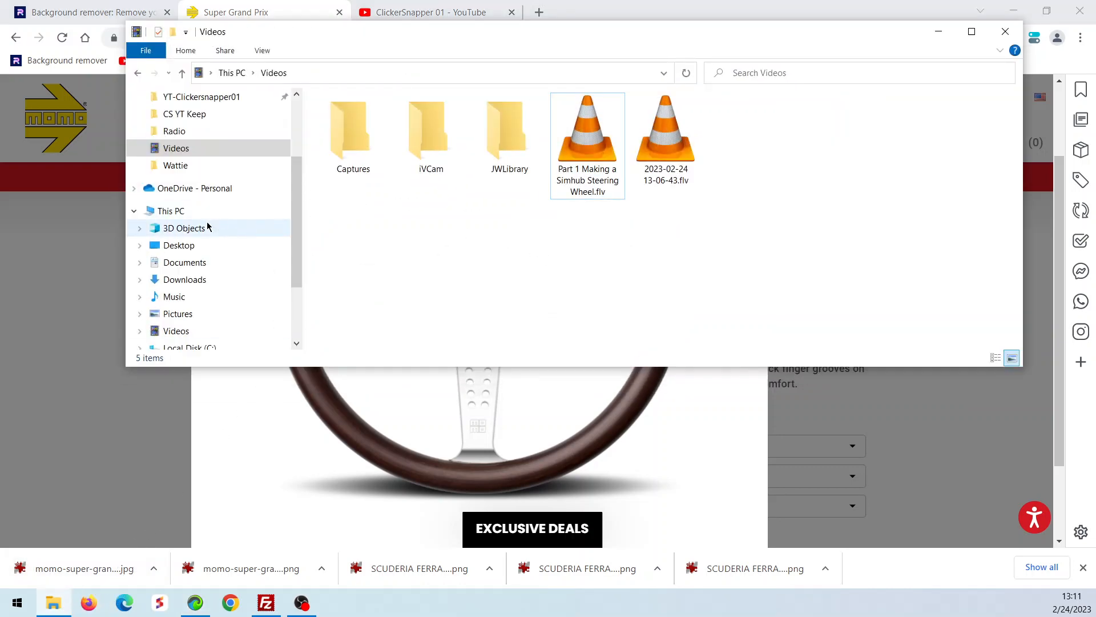
{"action": "left_click", "coordinate": [183, 227]}
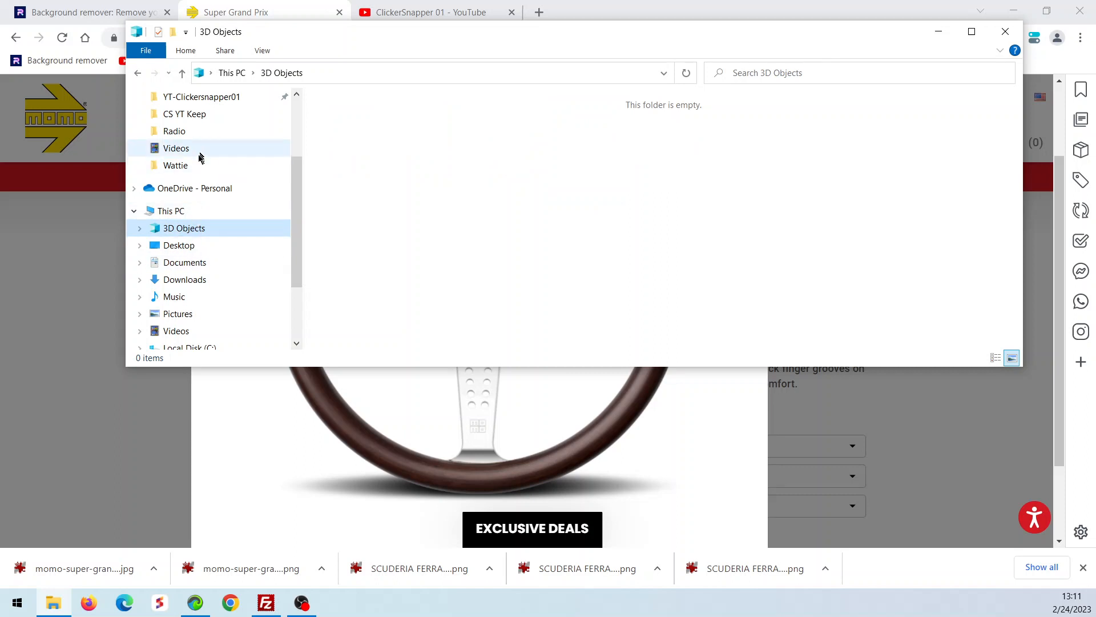
{"action": "left_click", "coordinate": [185, 142]}
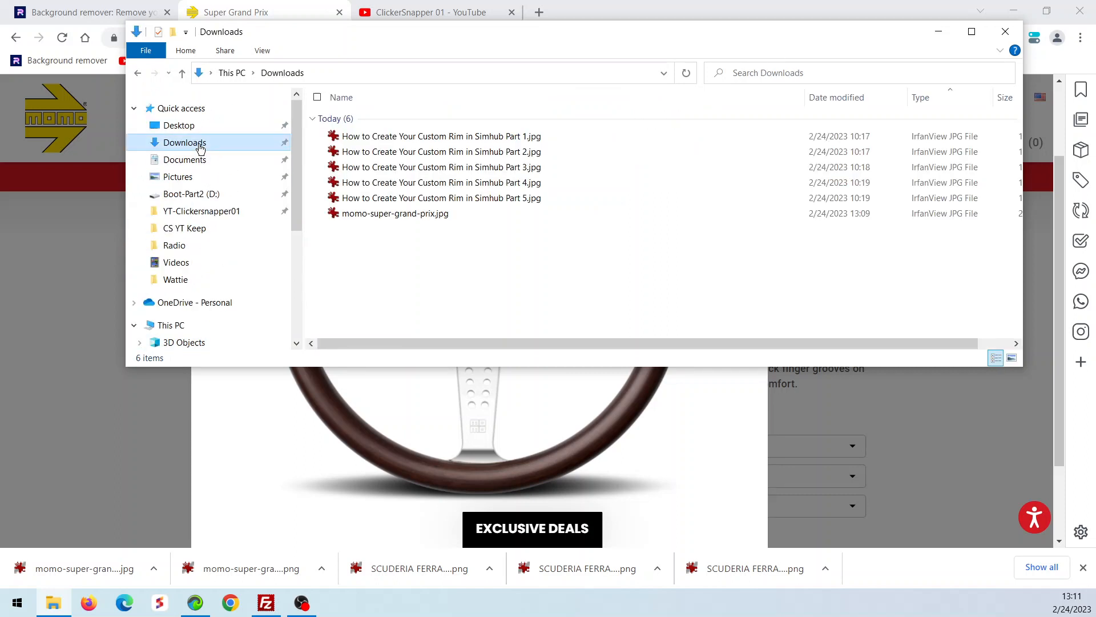
{"action": "left_click", "coordinate": [395, 213]}
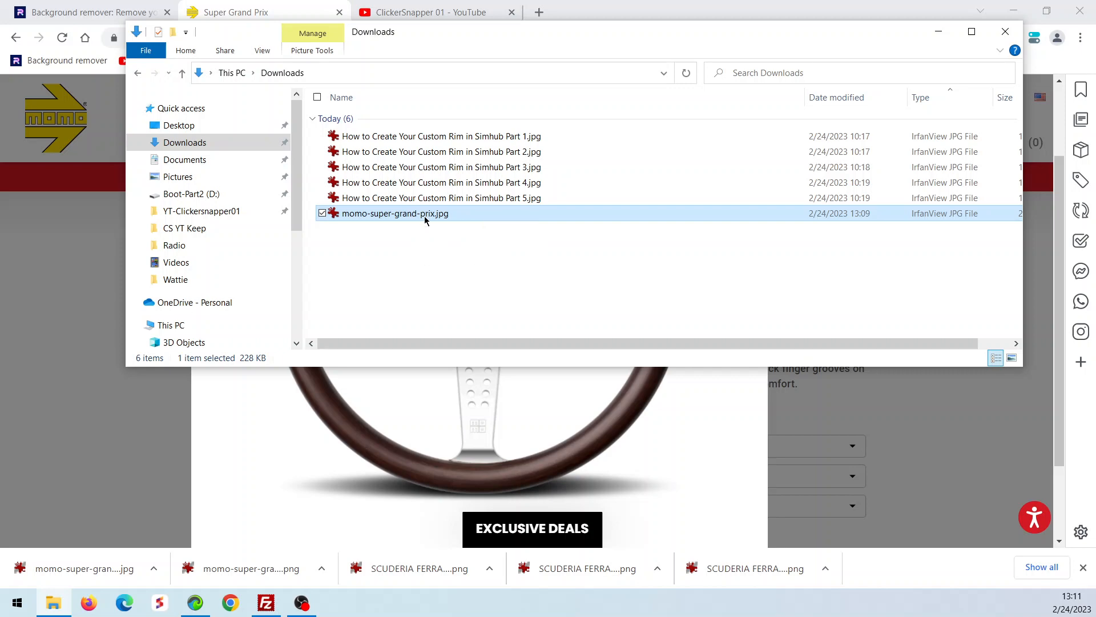
{"action": "double_click", "coordinate": [394, 213]}
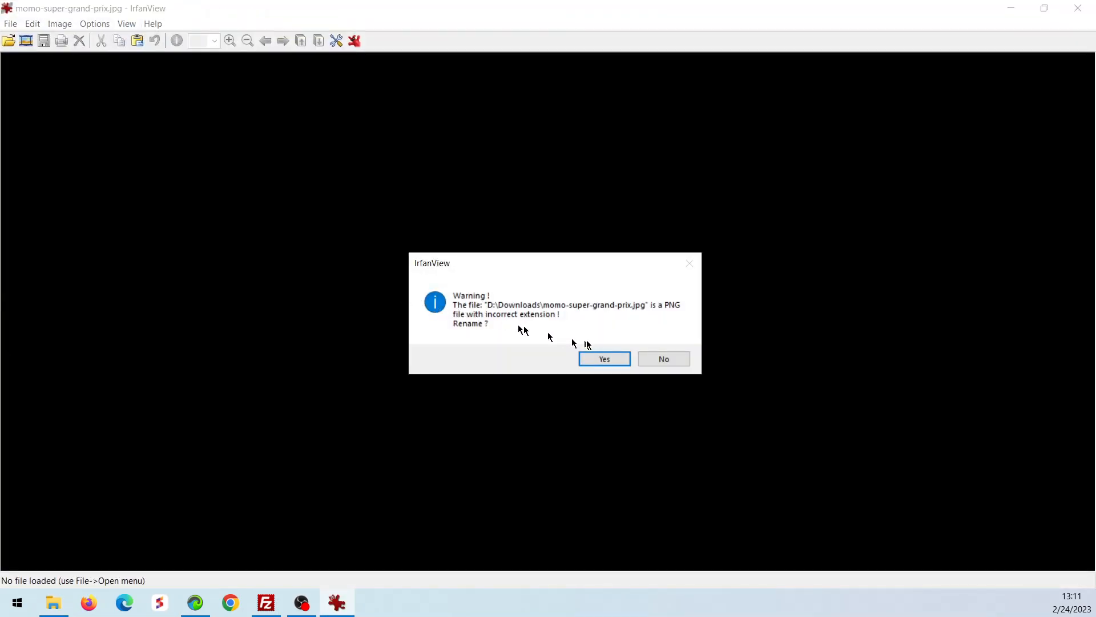
{"action": "mouse_move", "coordinate": [651, 318]}
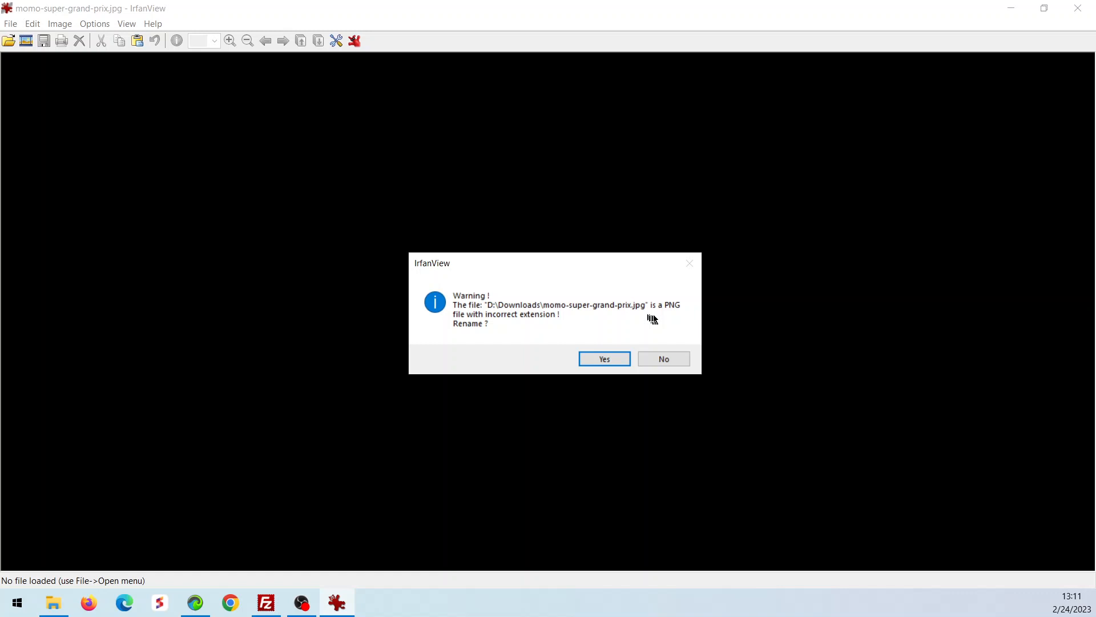
{"action": "mouse_move", "coordinate": [591, 322]}
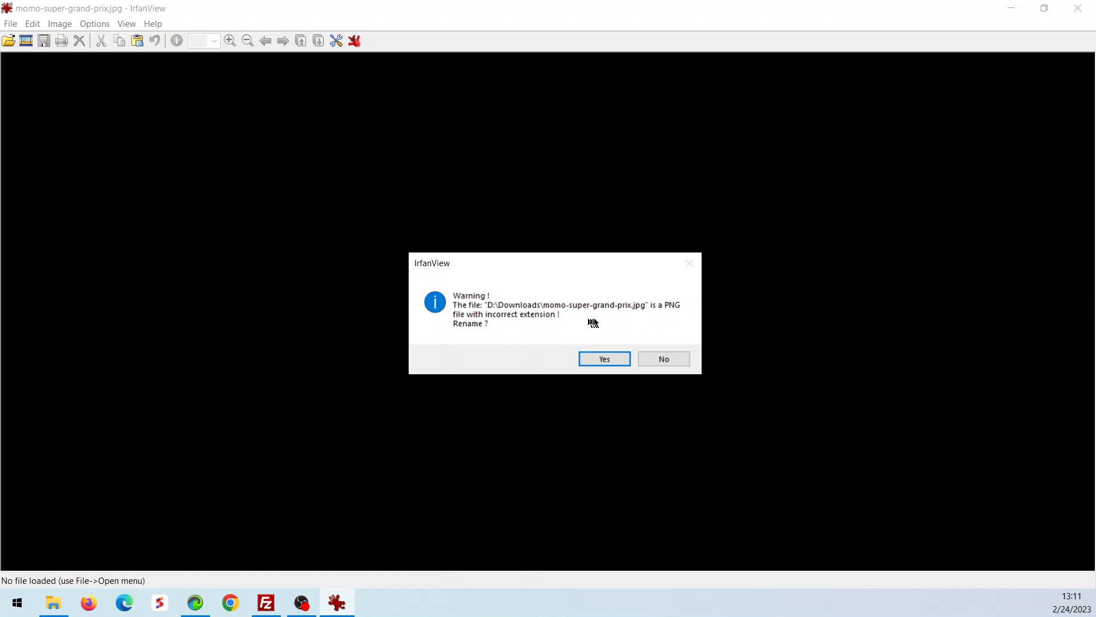
{"action": "mouse_move", "coordinate": [595, 322]}
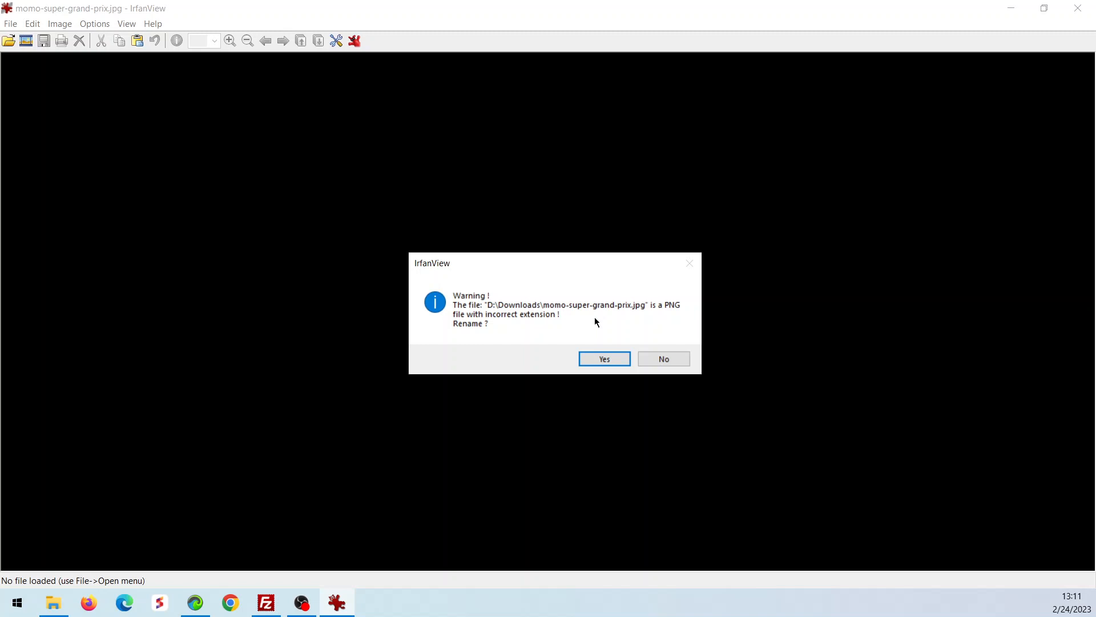
{"action": "mouse_move", "coordinate": [663, 359]}
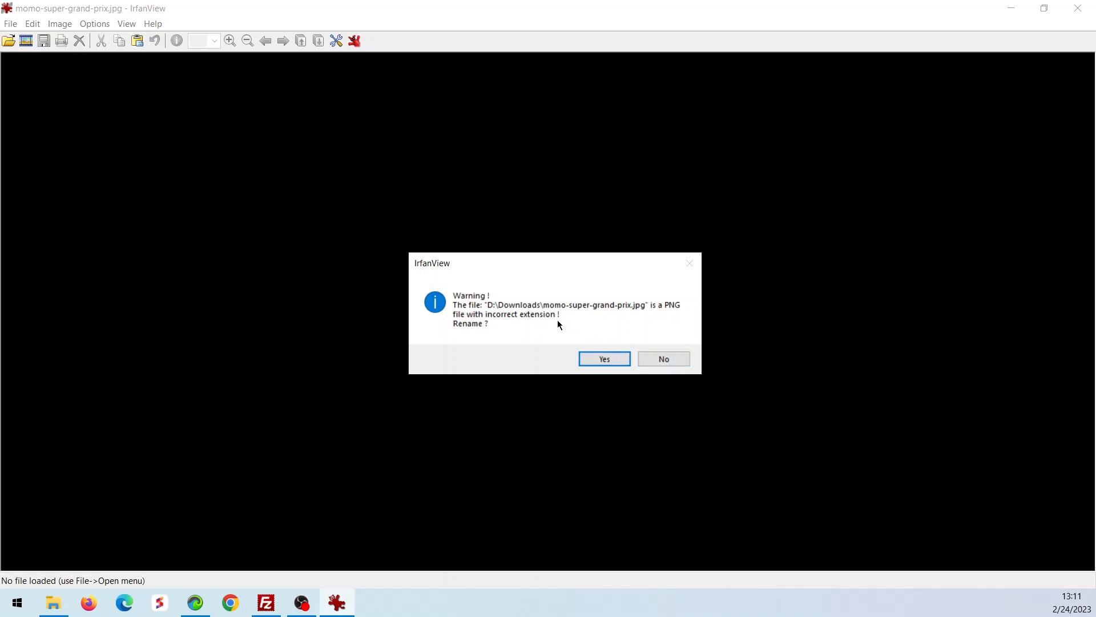
{"action": "mouse_move", "coordinate": [481, 315]}
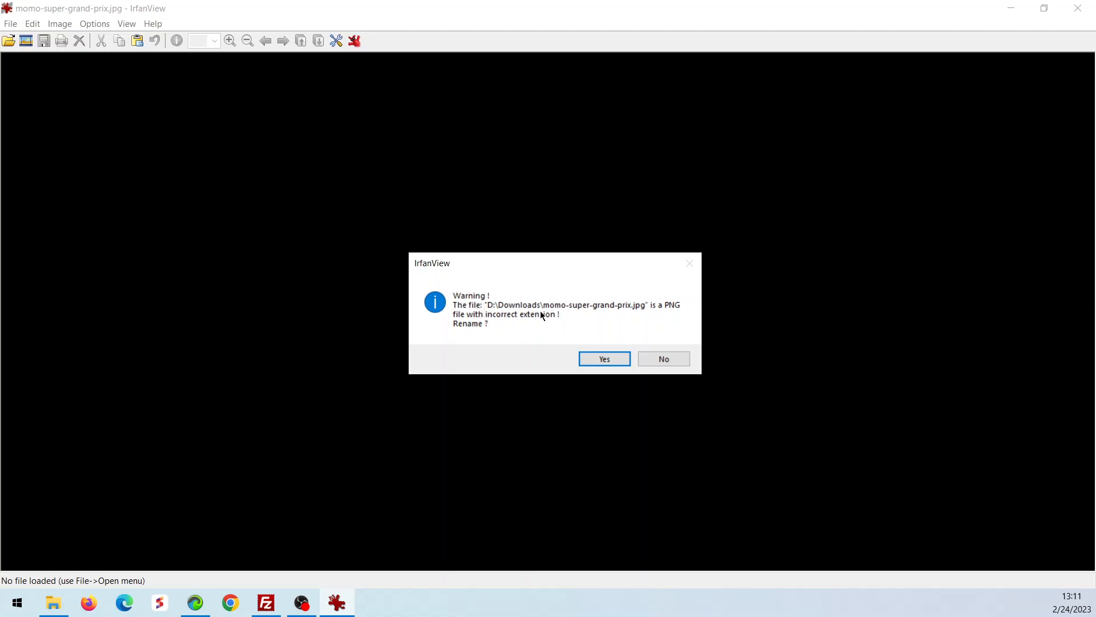
{"action": "mouse_move", "coordinate": [657, 312]}
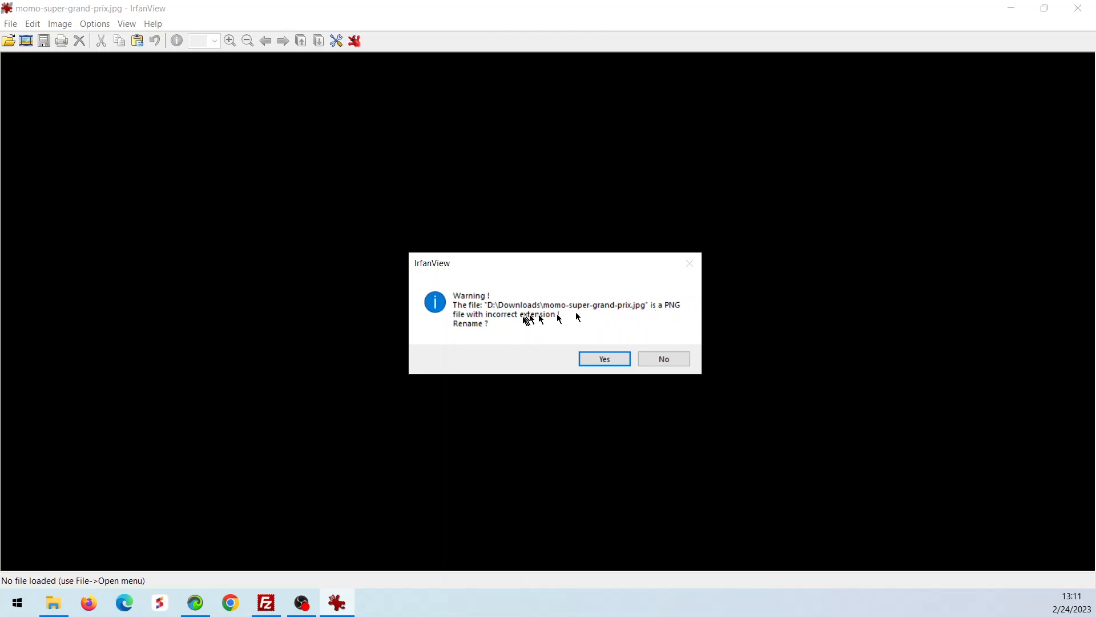
{"action": "mouse_move", "coordinate": [523, 320]}
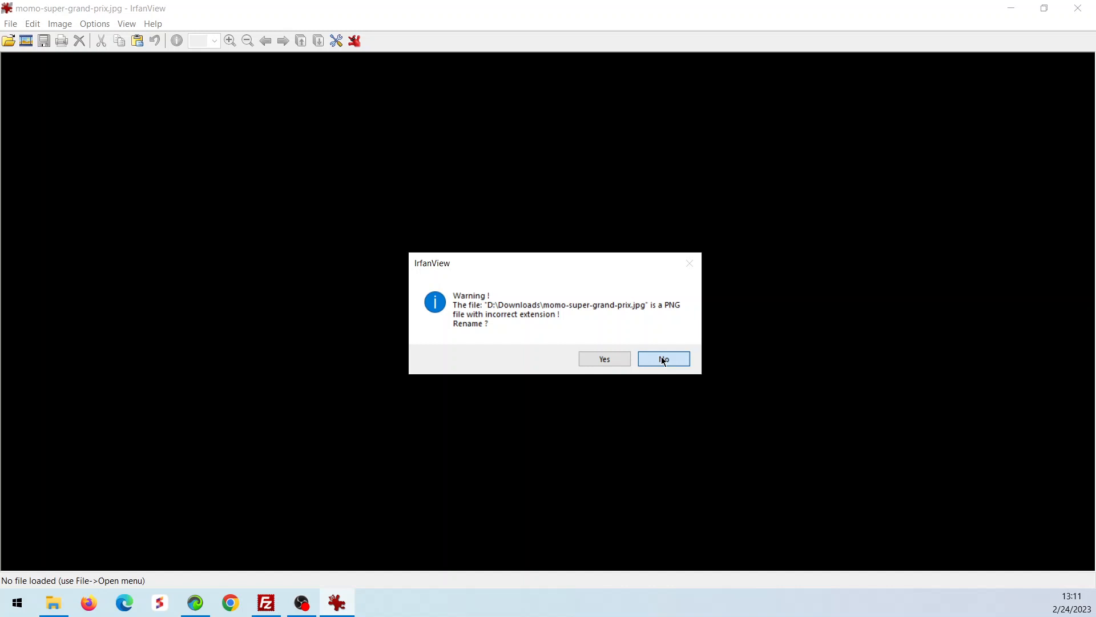
- Decline the rename offer so the 800 x 800 wheel image opens as .jpg
{"action": "left_click", "coordinate": [662, 359]}
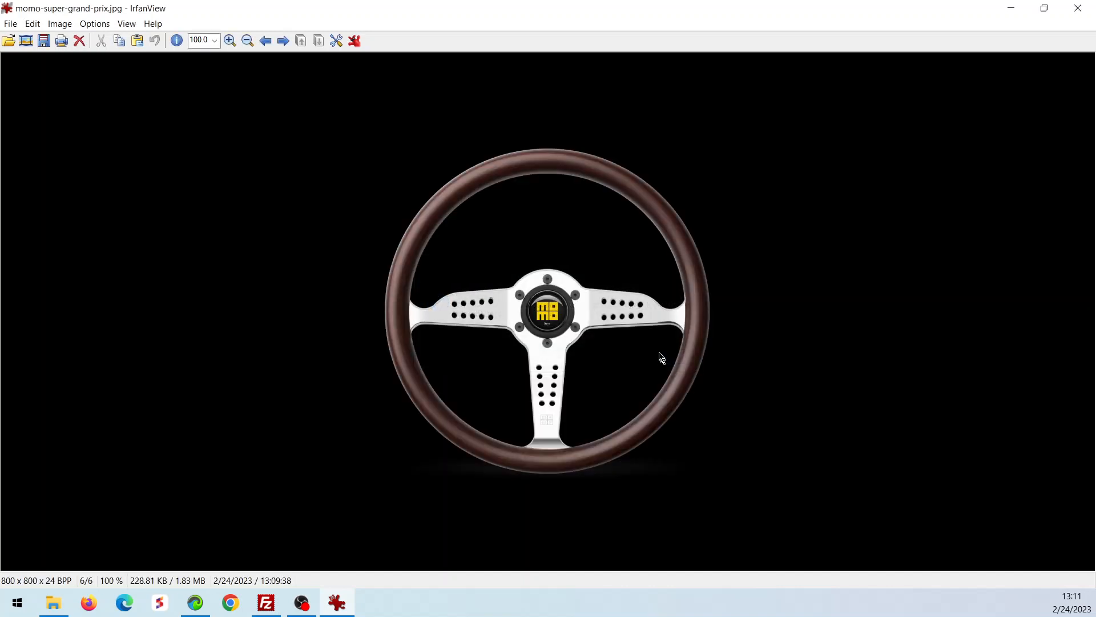
{"action": "mouse_move", "coordinate": [591, 294]}
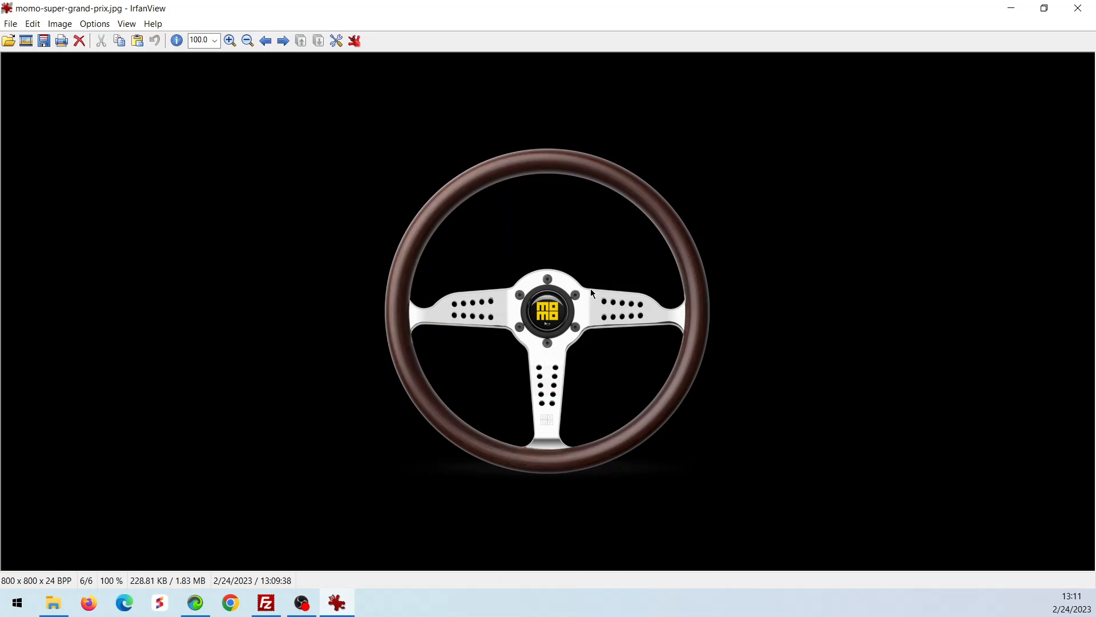
{"action": "mouse_move", "coordinate": [461, 224]}
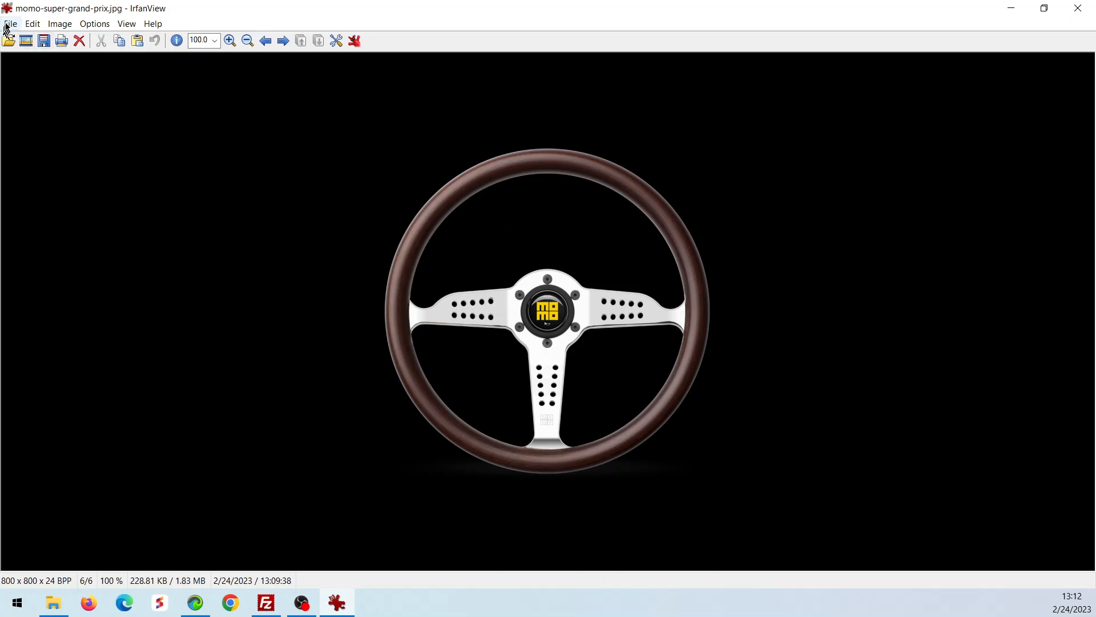
- Resize the image to width 400 with aspect ratio kept, giving 400 x 400
{"action": "left_click", "coordinate": [59, 23]}
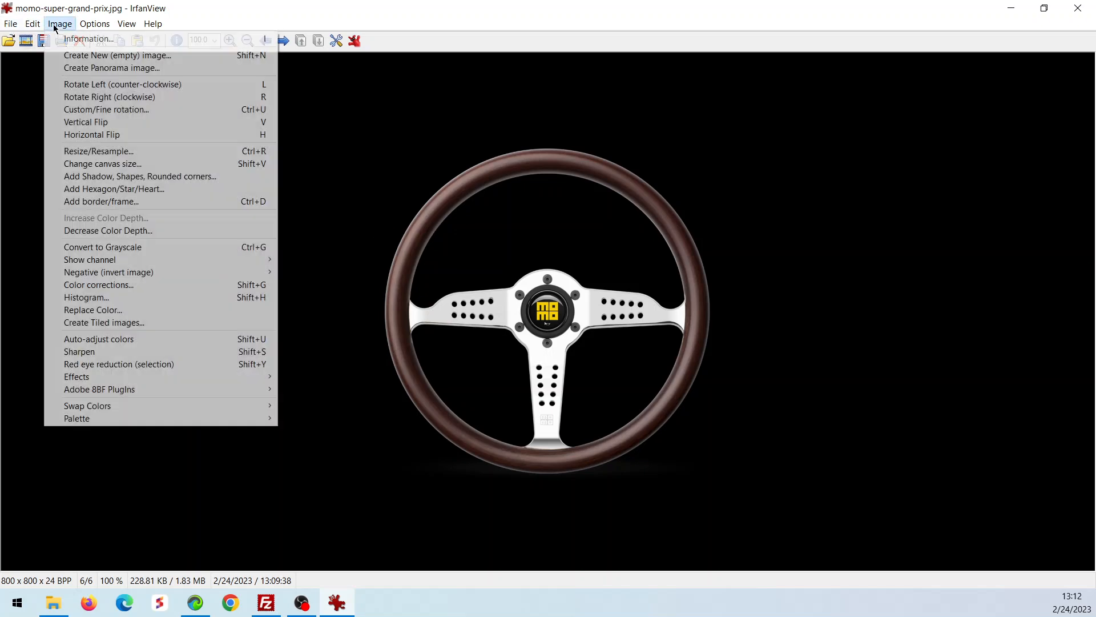
{"action": "mouse_move", "coordinate": [112, 68]}
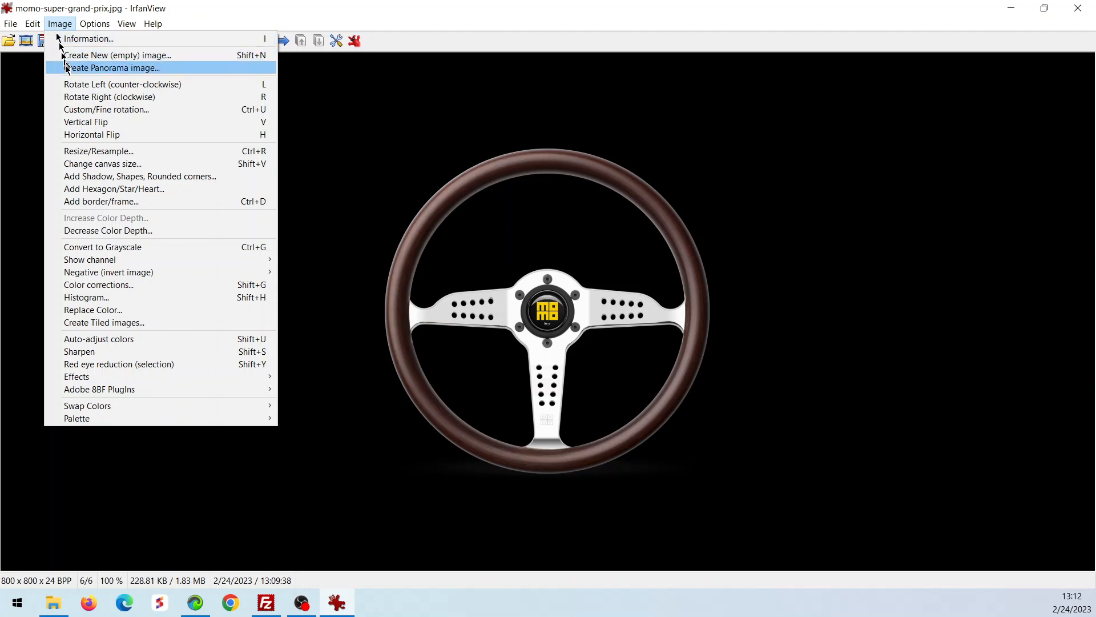
{"action": "mouse_move", "coordinate": [98, 151]}
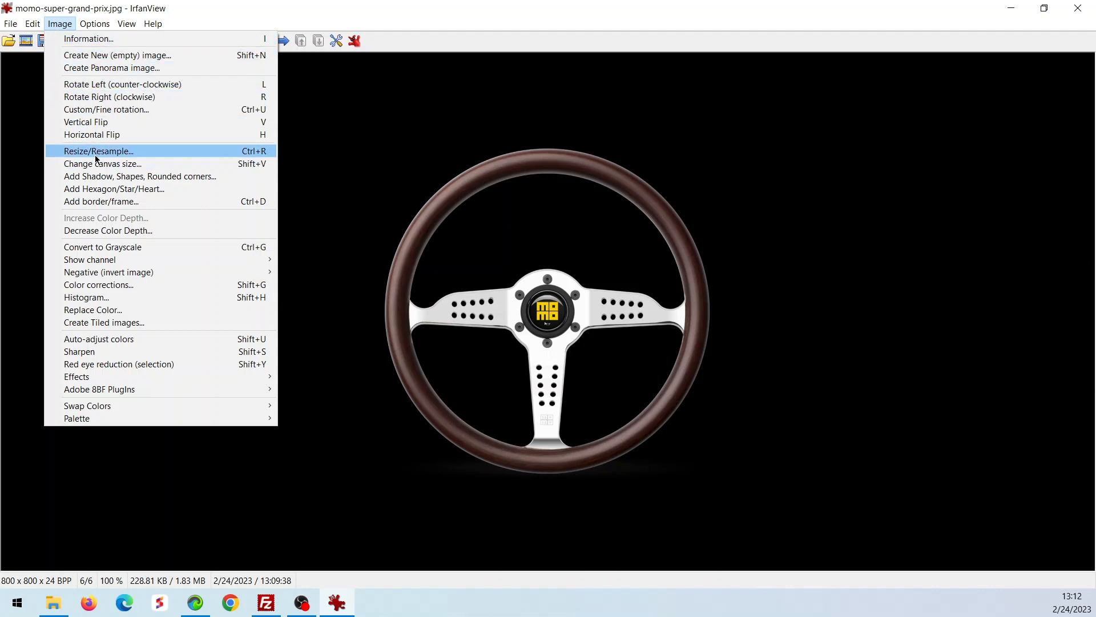
{"action": "left_click", "coordinate": [98, 151]}
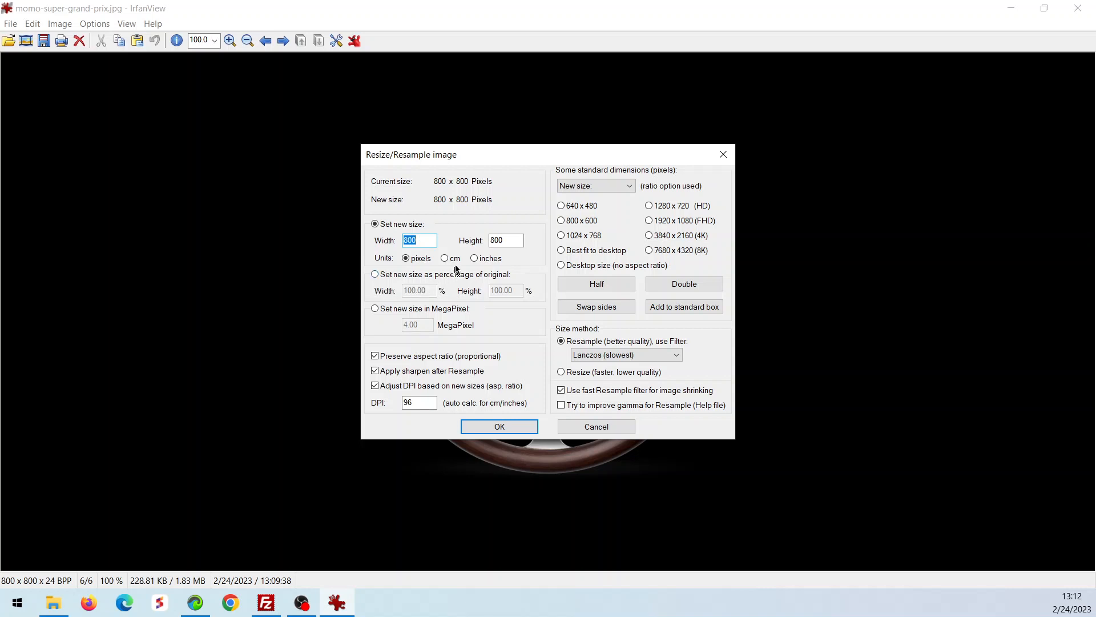
{"action": "mouse_move", "coordinate": [500, 255]}
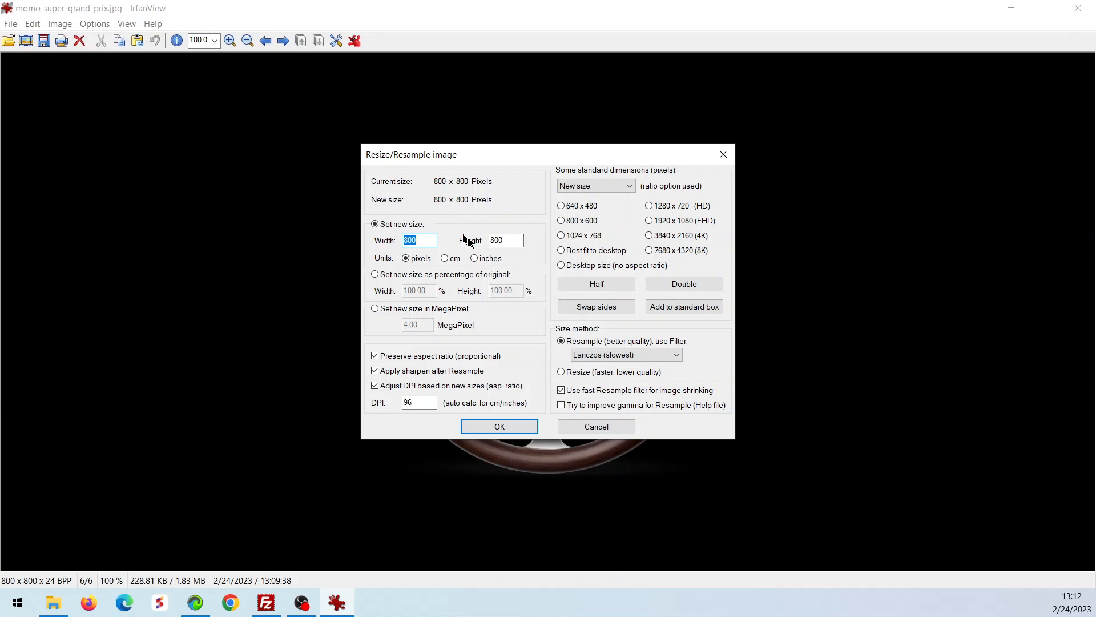
{"action": "mouse_move", "coordinate": [433, 259]}
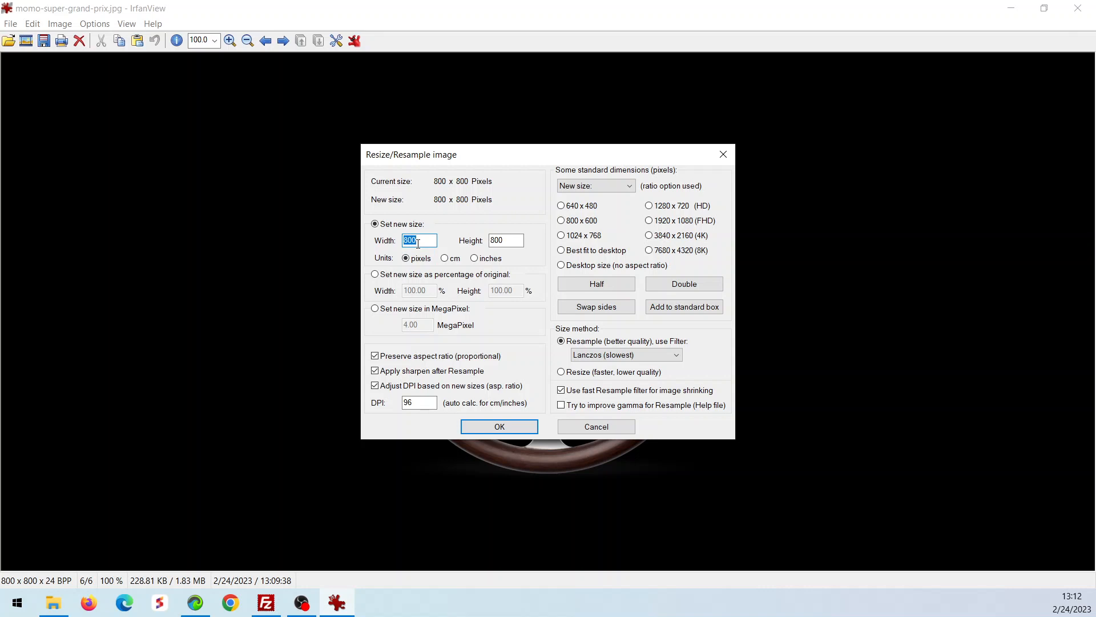
{"action": "type", "text": "4"}
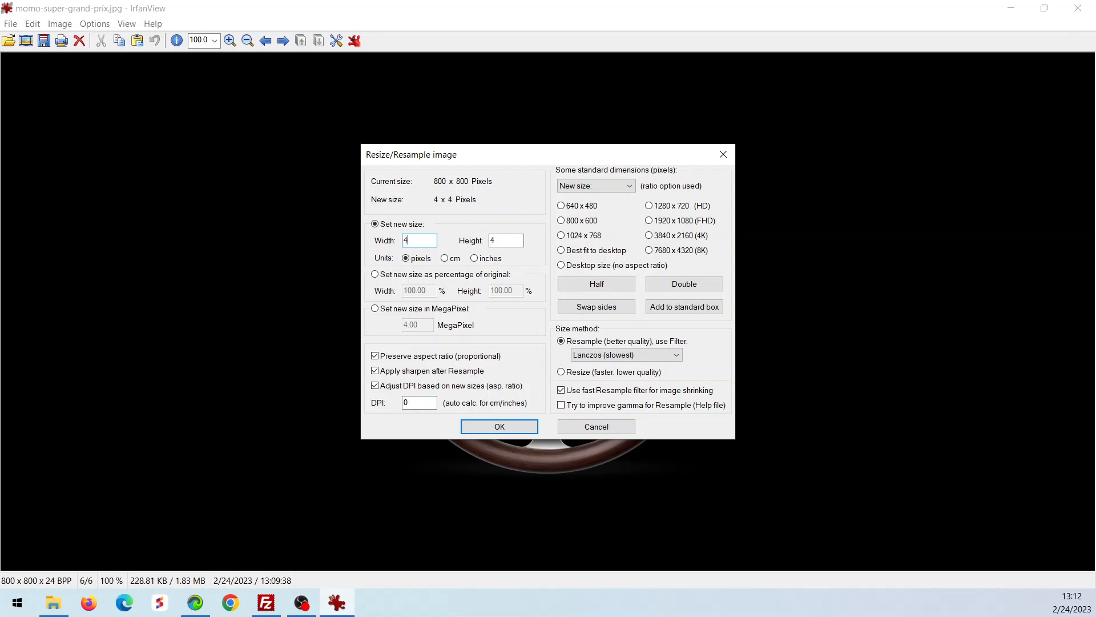
{"action": "type", "text": "00"}
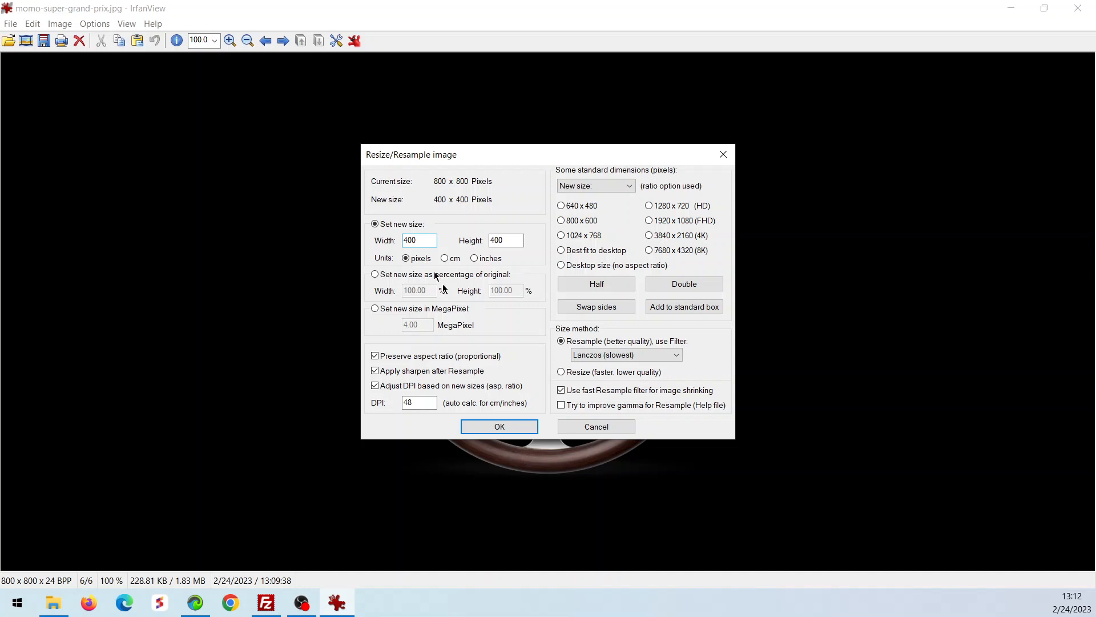
{"action": "left_click", "coordinate": [499, 426]}
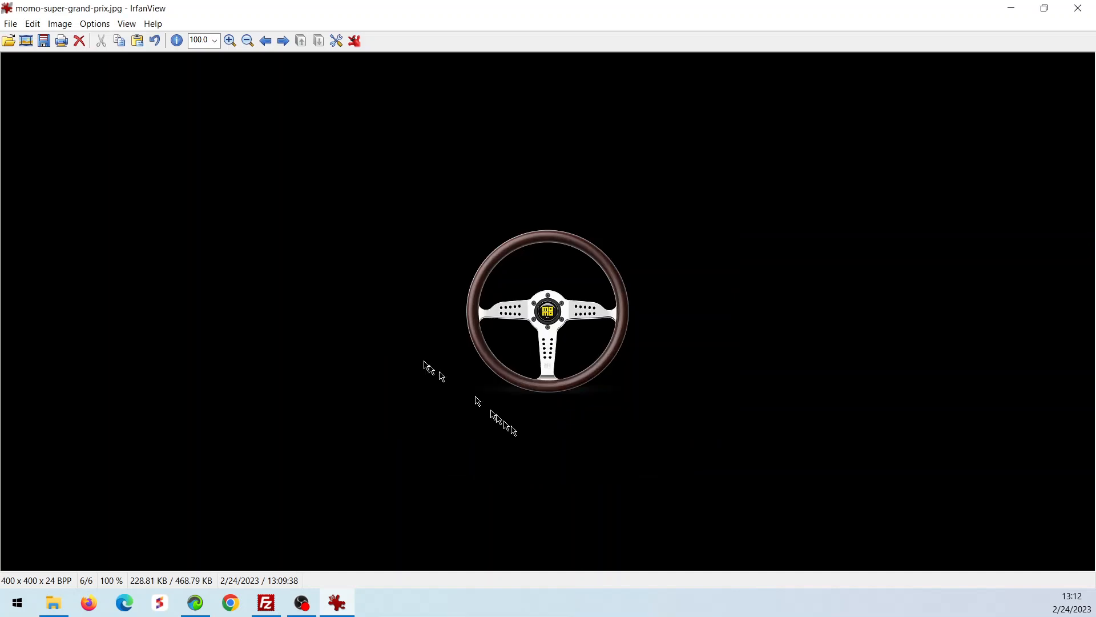
- Save the resized image over momo-super-grand-prix.jpg in Downloads, confirming replacement
{"action": "left_click", "coordinate": [10, 23]}
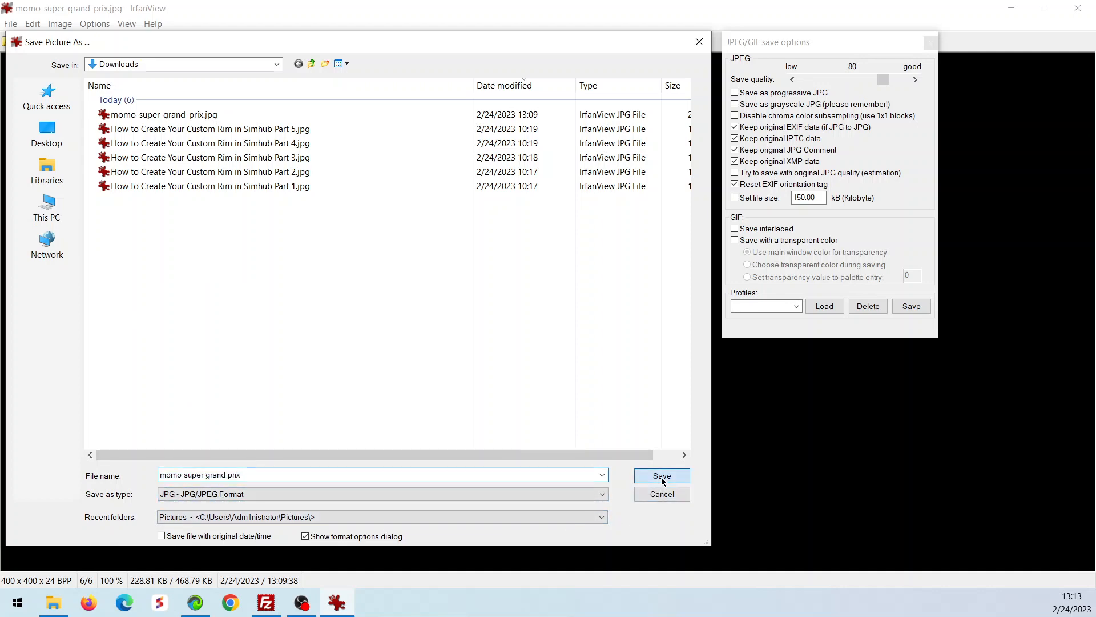
{"action": "left_click", "coordinate": [660, 475]}
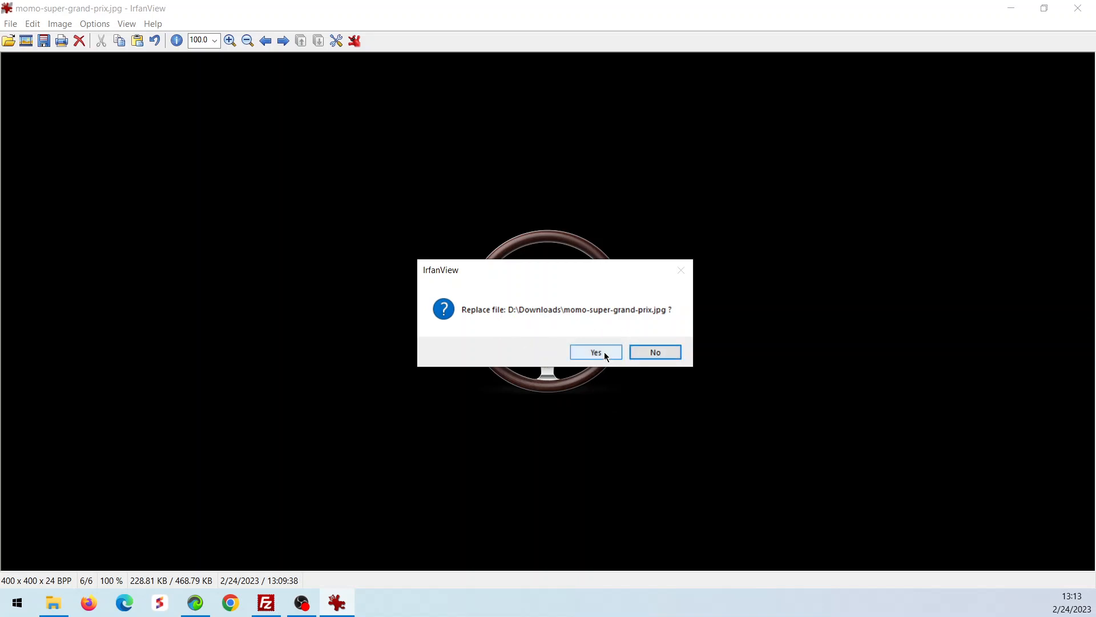
{"action": "left_click", "coordinate": [595, 352]}
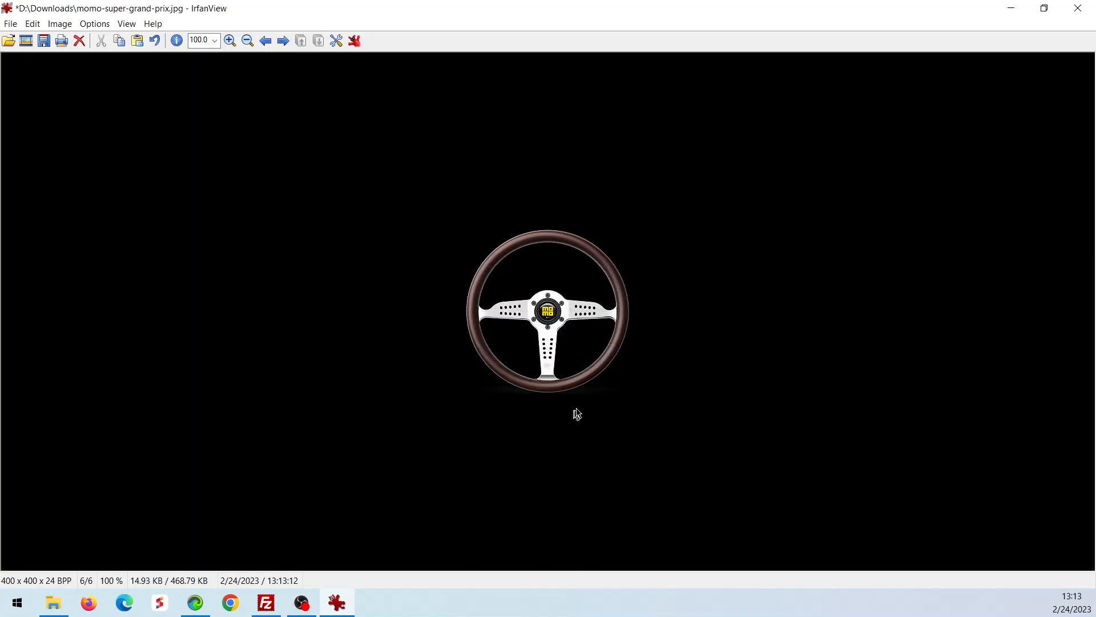
{"action": "mouse_move", "coordinate": [1077, 7]}
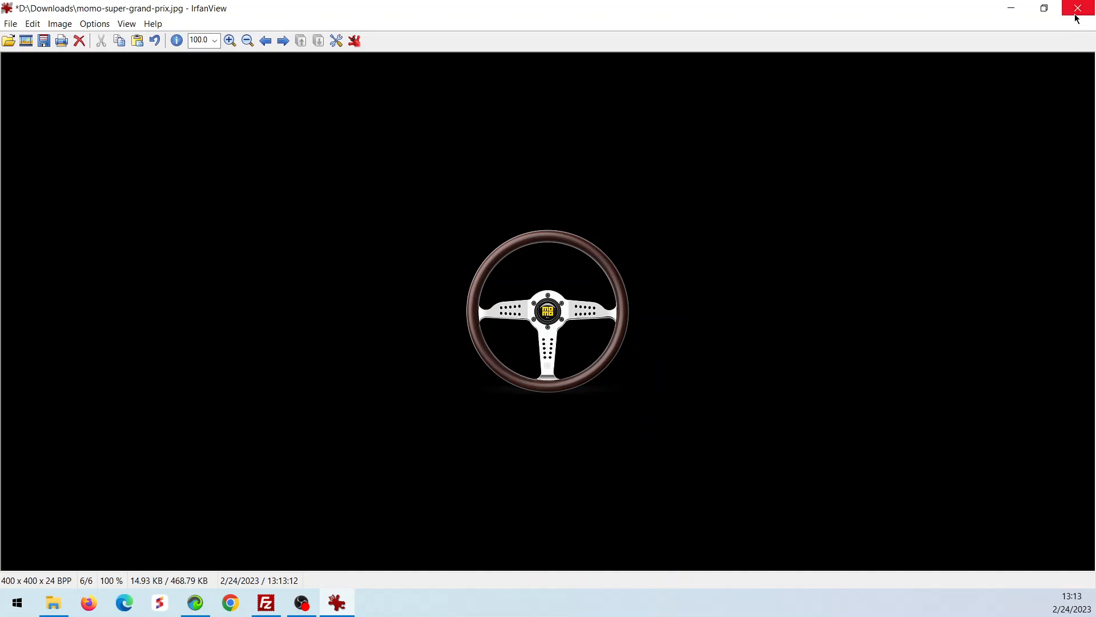
{"action": "mouse_move", "coordinate": [1083, 8]}
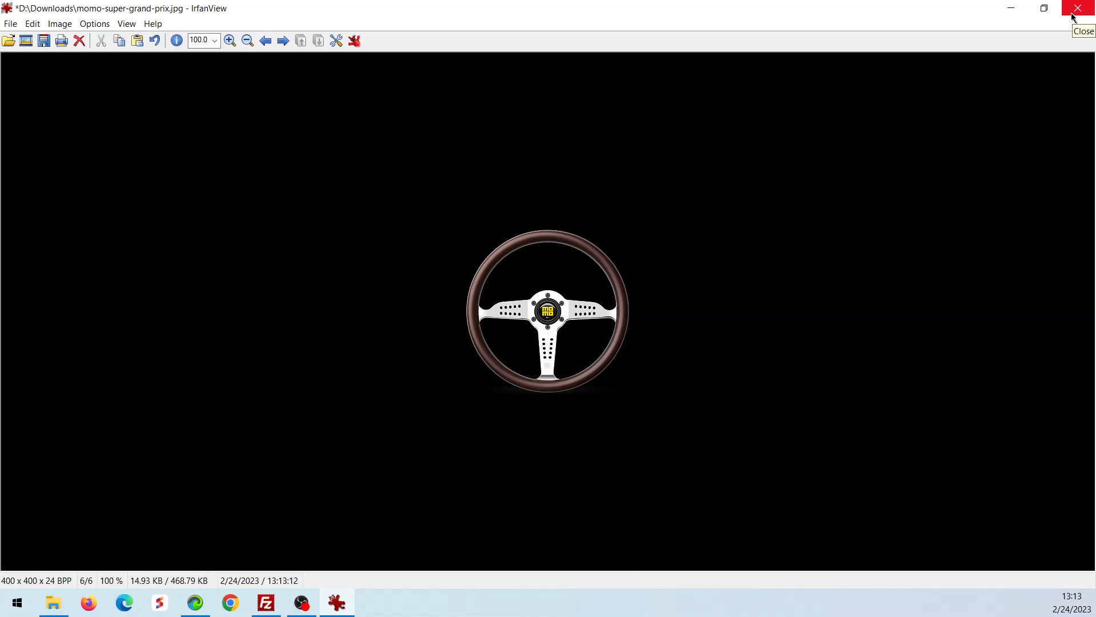
{"action": "mouse_move", "coordinate": [1080, 17]}
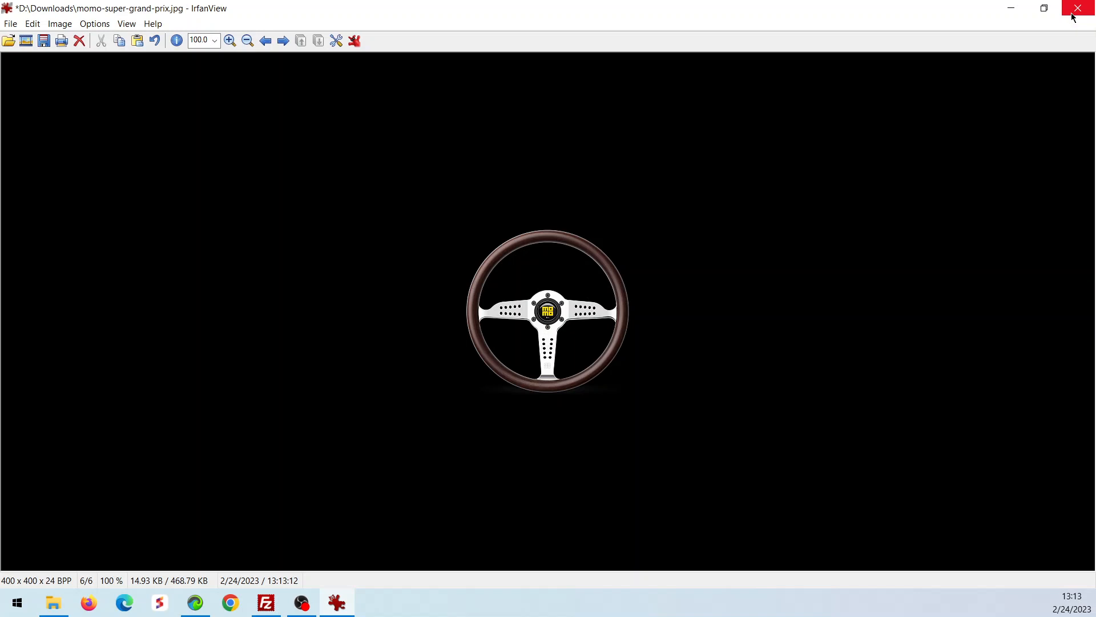
- Close IrfanView and reopen the 400 x 400 momo-super-grand-prix.jpg from Downloads
{"action": "left_click", "coordinate": [1080, 8]}
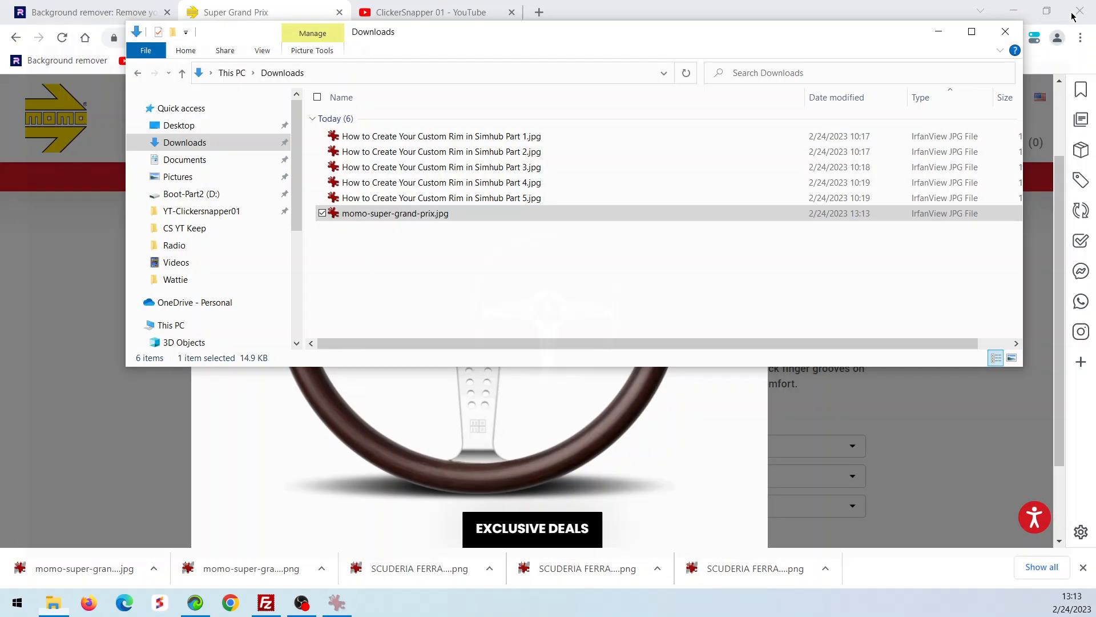
{"action": "mouse_move", "coordinate": [395, 212]}
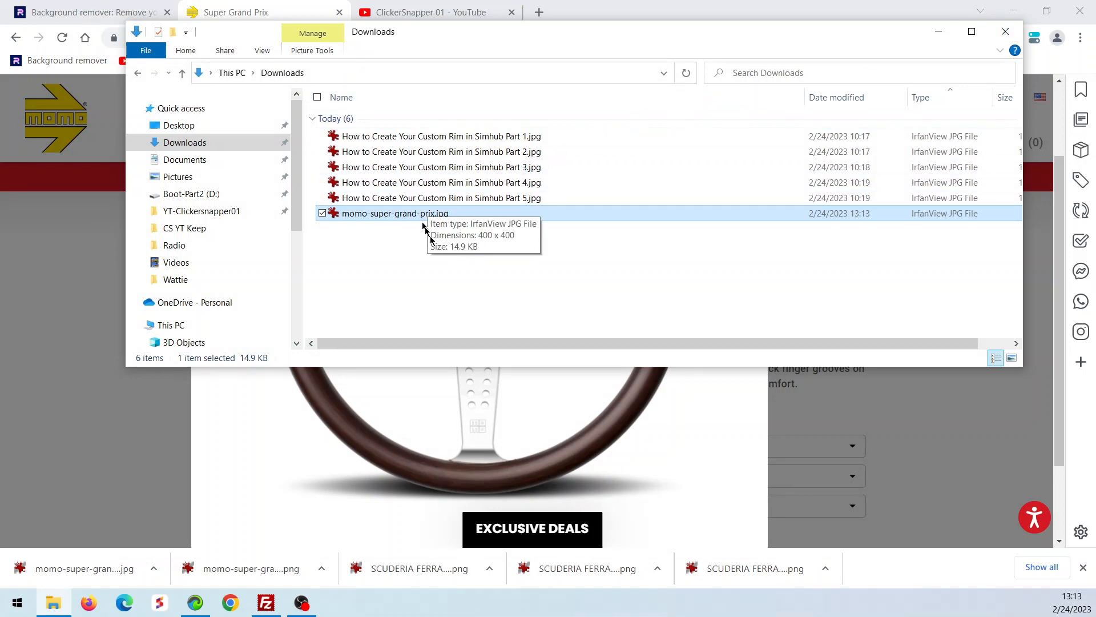
{"action": "double_click", "coordinate": [395, 213]}
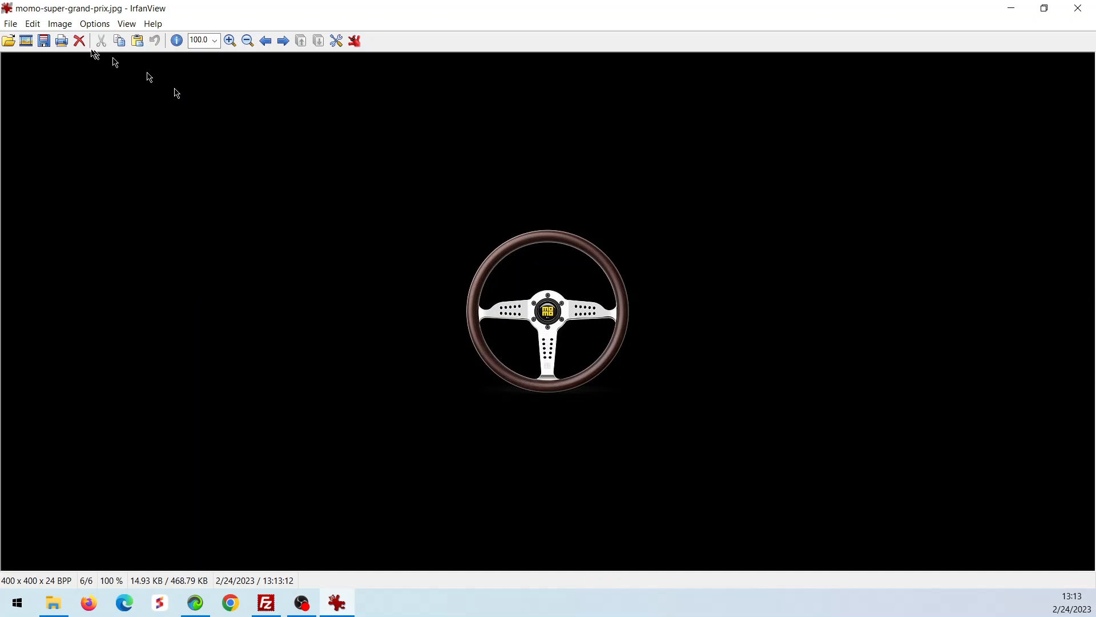
{"action": "left_click", "coordinate": [59, 23]}
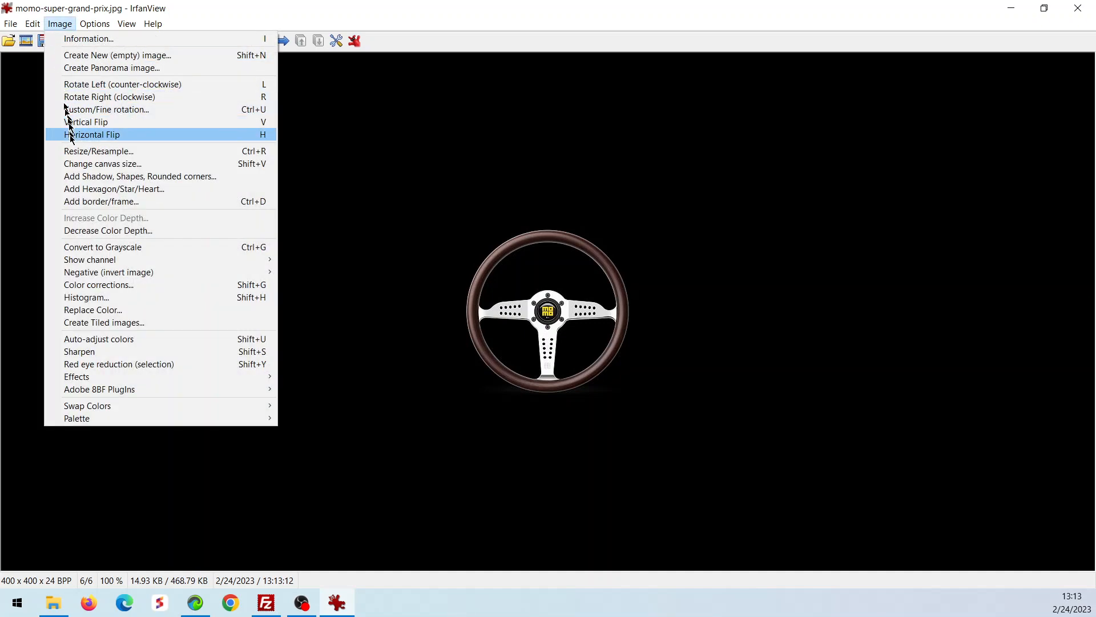
{"action": "left_click", "coordinate": [99, 151]}
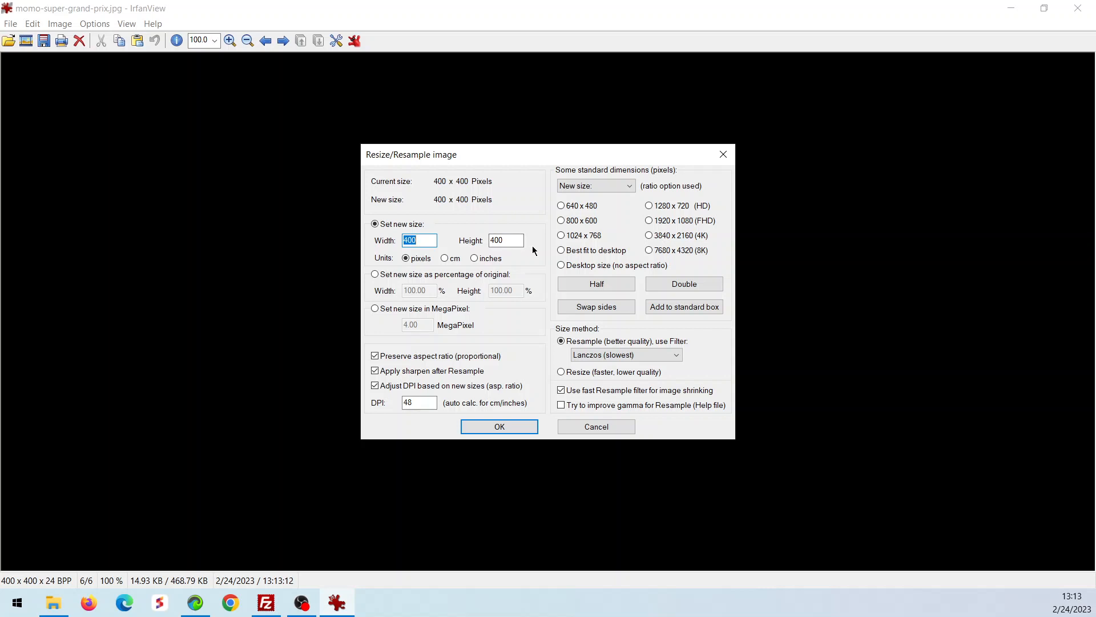
{"action": "left_click", "coordinate": [499, 427]}
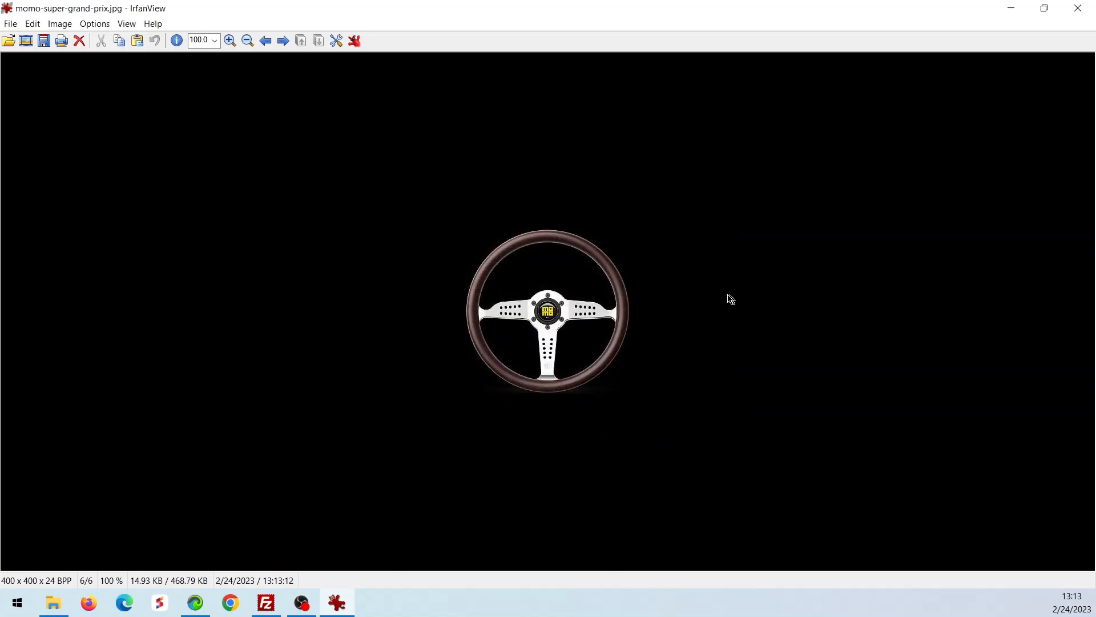
{"action": "mouse_move", "coordinate": [554, 323]}
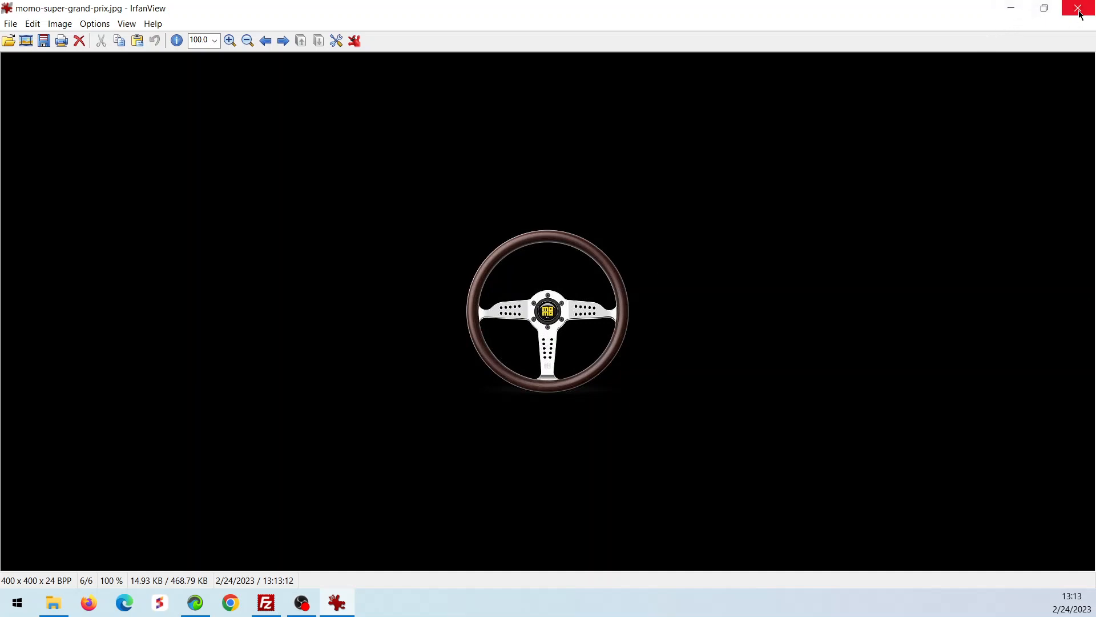
- Close IrfanView, minimize Downloads, and go to Chrome's Background remover tab
{"action": "left_click", "coordinate": [1078, 8]}
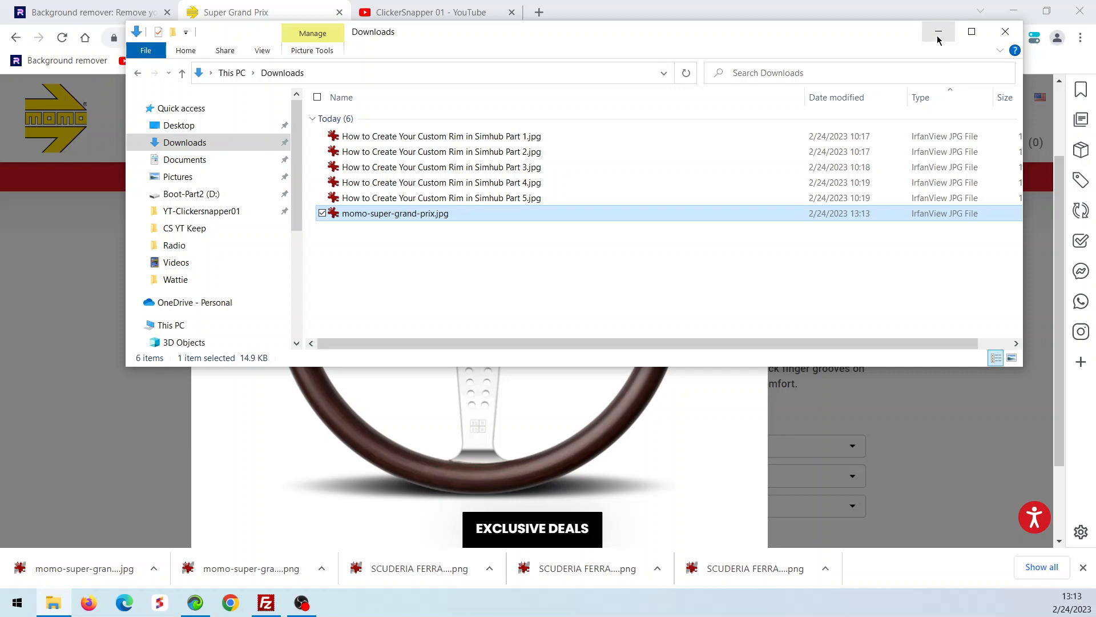
{"action": "mouse_move", "coordinate": [938, 32]}
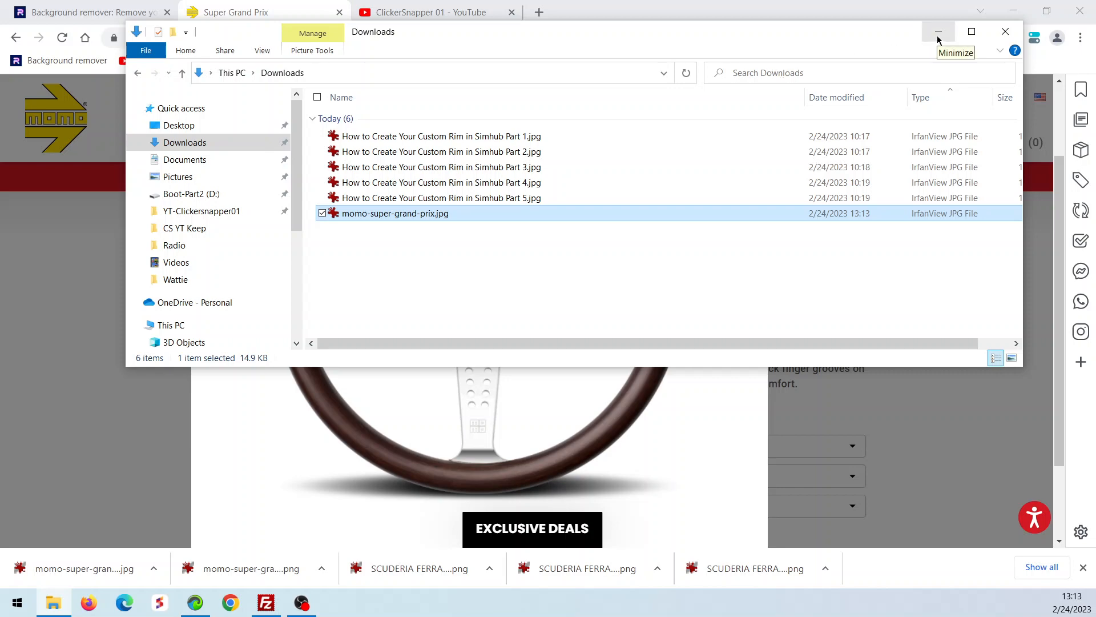
{"action": "left_click", "coordinate": [938, 32]}
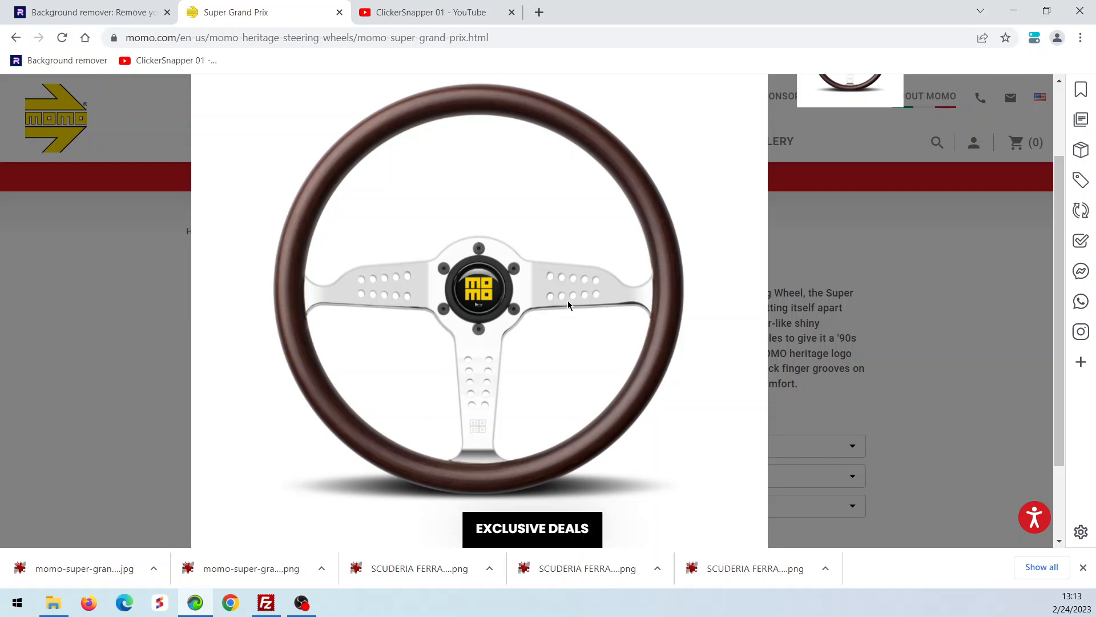
{"action": "mouse_move", "coordinate": [529, 271]}
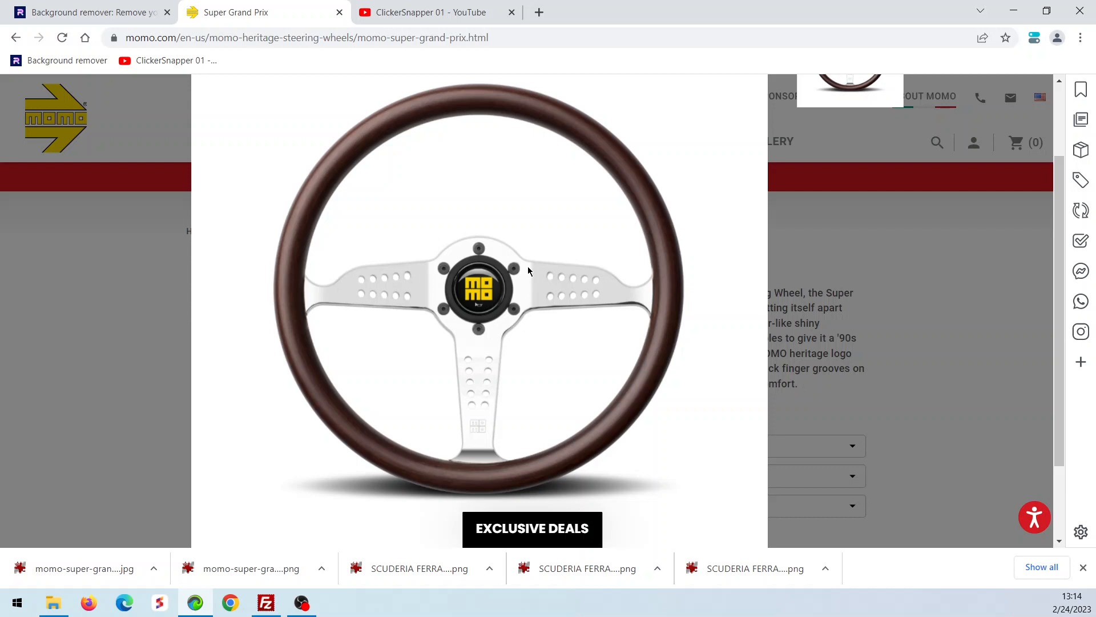
{"action": "mouse_move", "coordinate": [381, 144]}
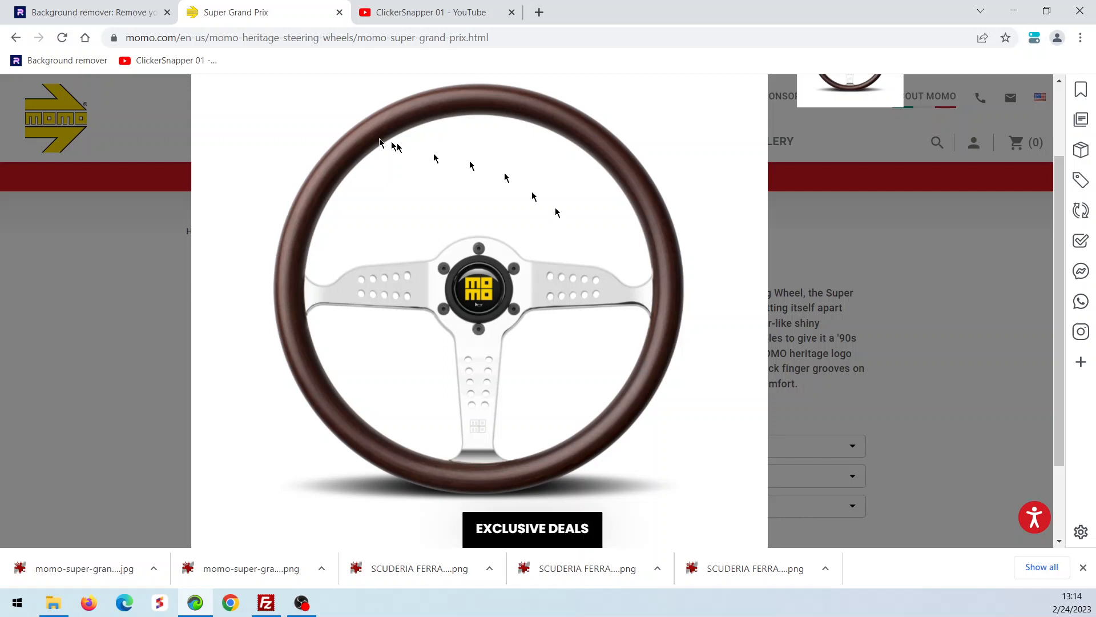
{"action": "left_click", "coordinate": [84, 12]}
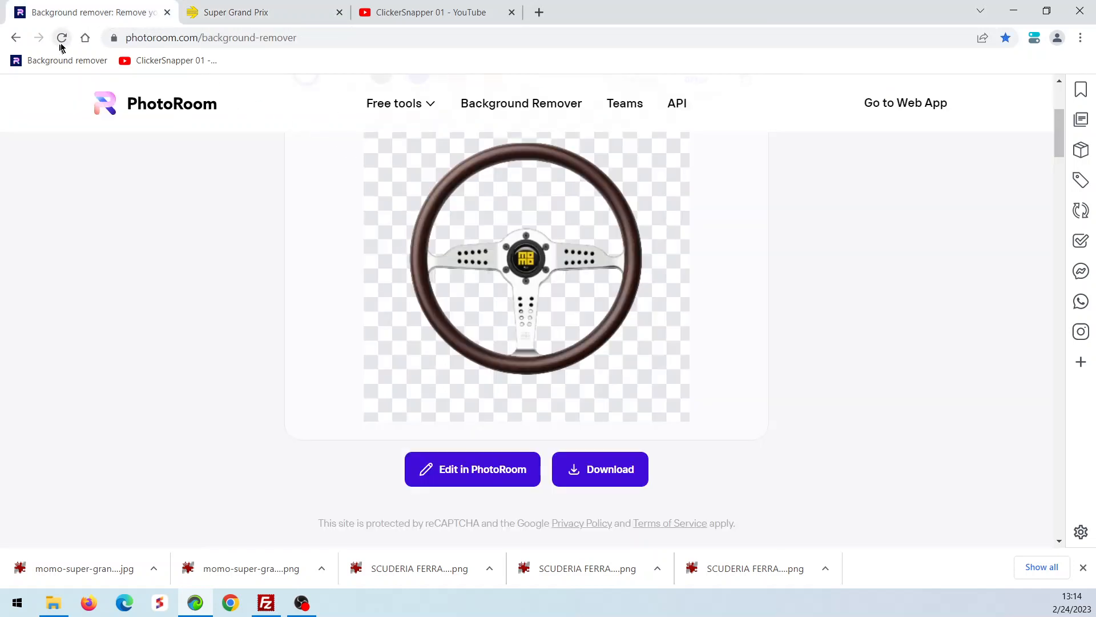
- Reload PhotoRoom to an empty upload area and bring back the Downloads window
{"action": "left_click", "coordinate": [62, 38]}
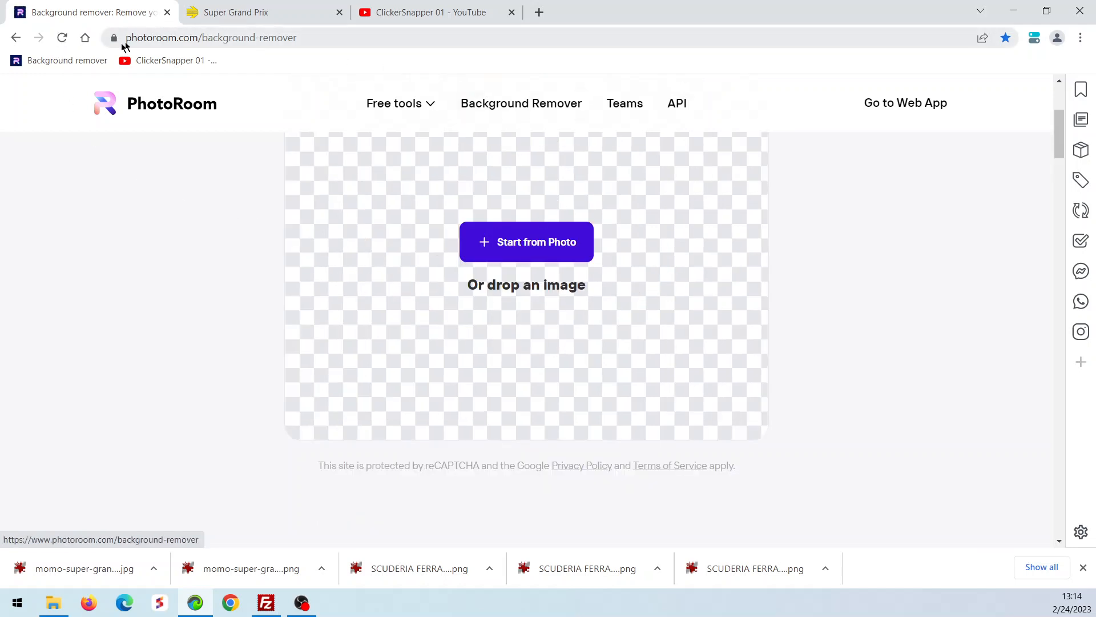
{"action": "mouse_move", "coordinate": [168, 60]}
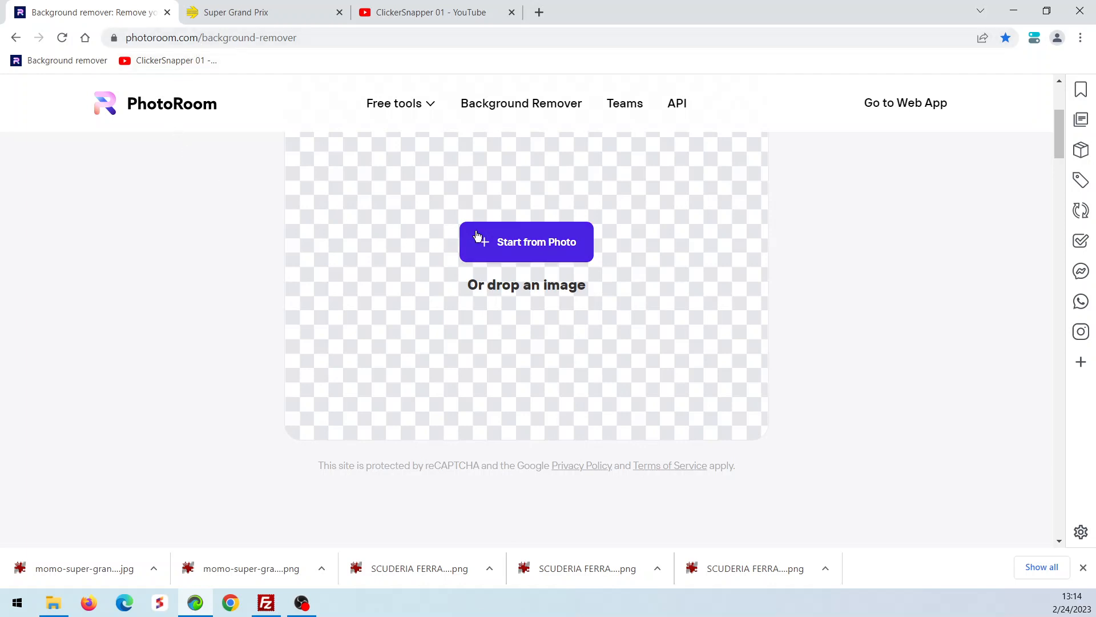
{"action": "mouse_move", "coordinate": [542, 294]}
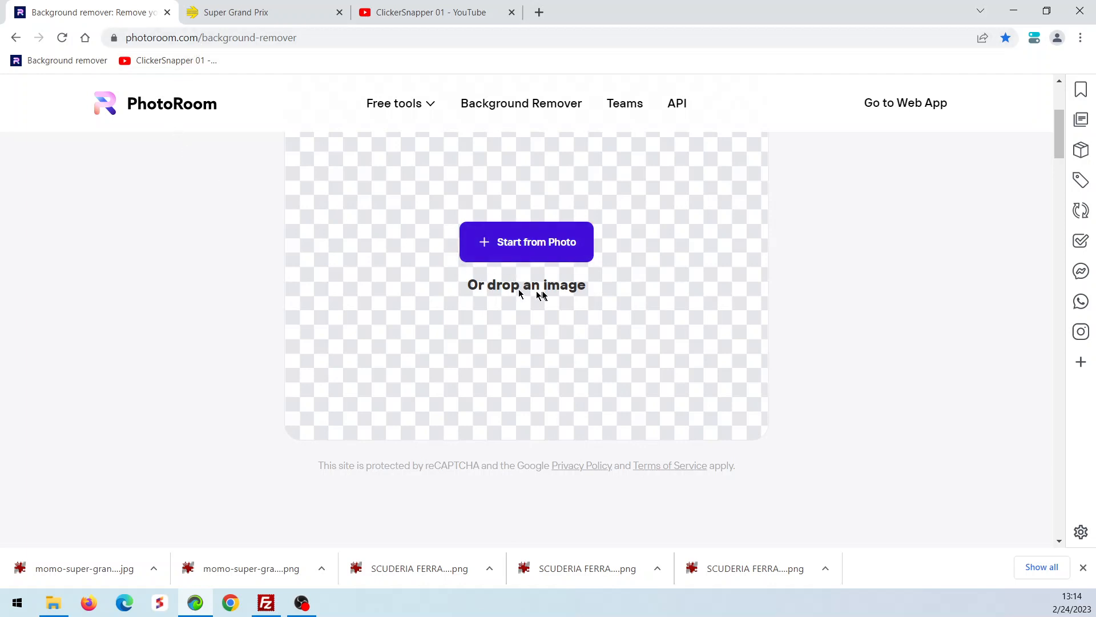
{"action": "mouse_move", "coordinate": [838, 350]}
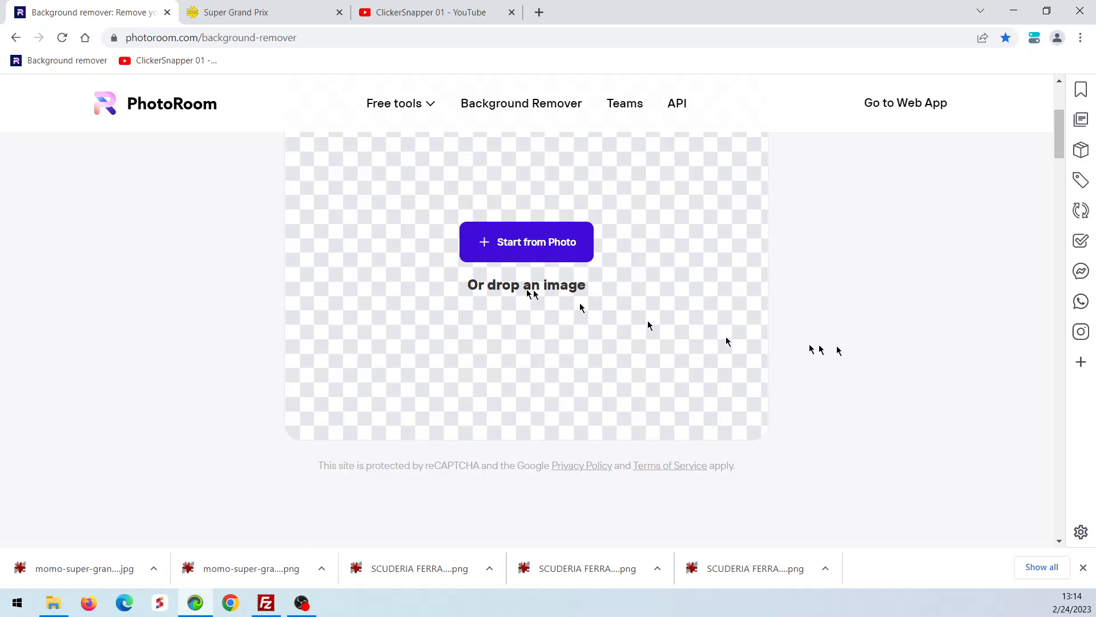
{"action": "left_click", "coordinate": [526, 240]}
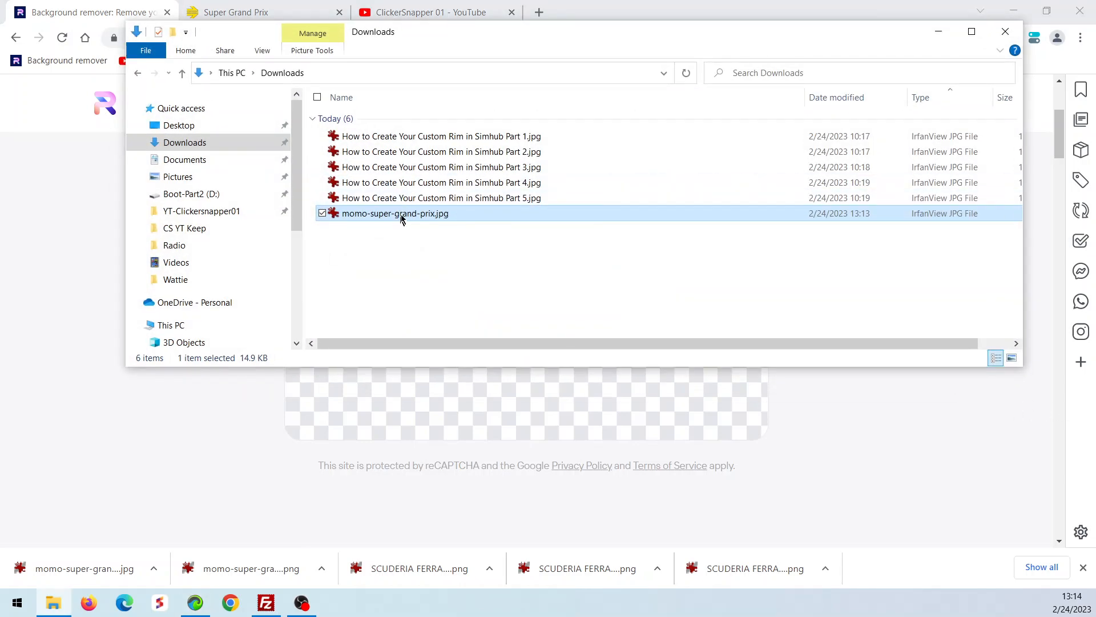
{"action": "mouse_move", "coordinate": [395, 213]}
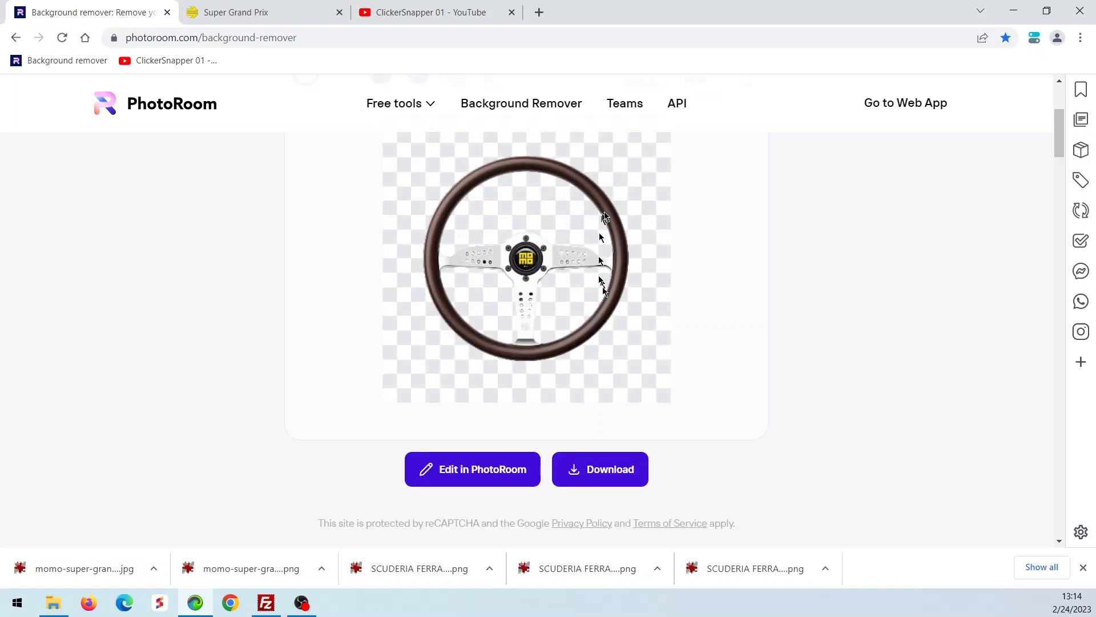
{"action": "mouse_move", "coordinate": [556, 387]}
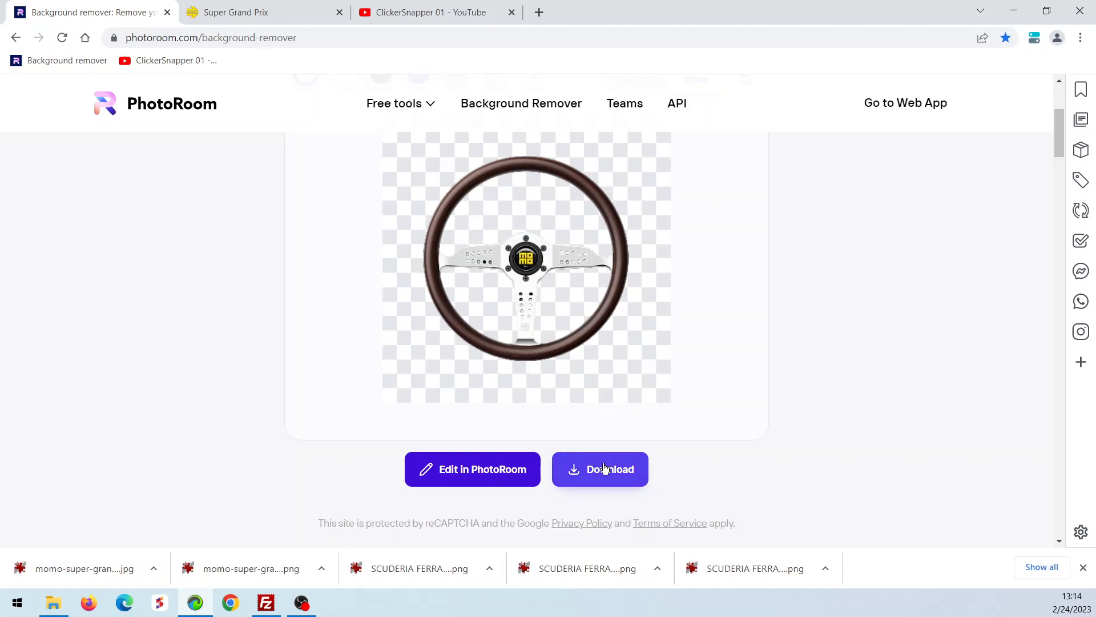
- Download momo-super-grand-prix-PhotoRoom.png from PhotoRoom and show it in the Downloads folder
{"action": "left_click", "coordinate": [599, 469]}
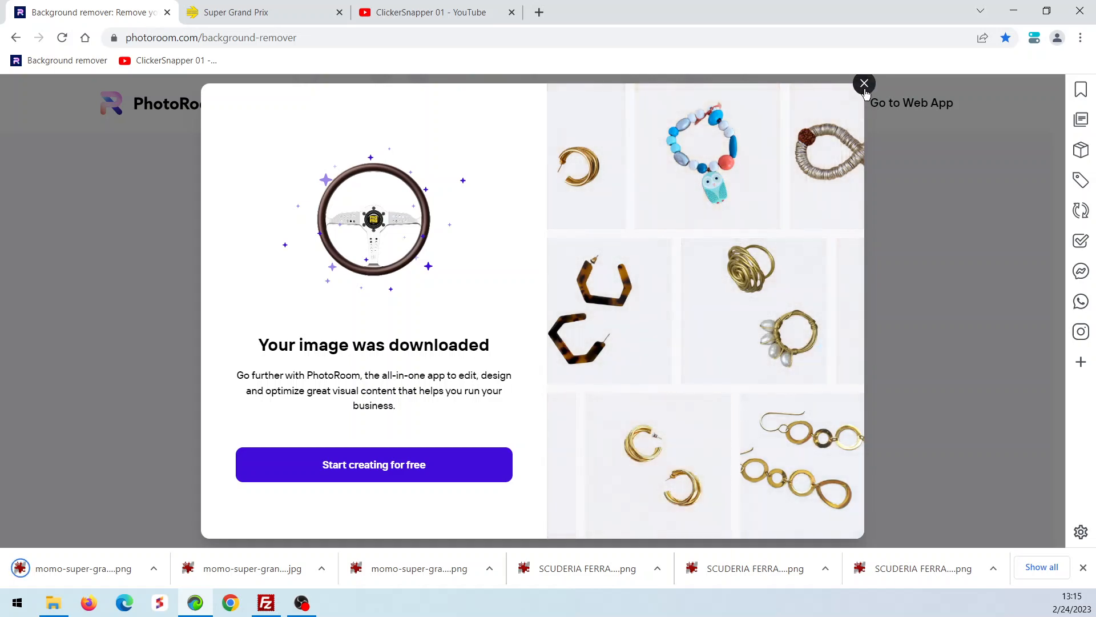
{"action": "left_click", "coordinate": [864, 83]}
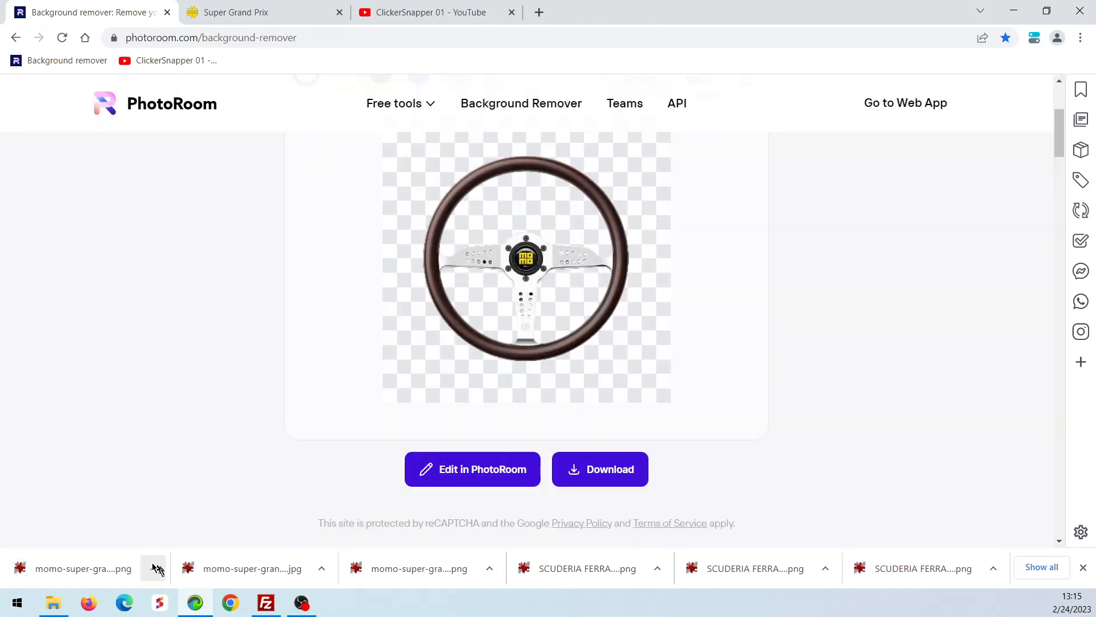
{"action": "left_click", "coordinate": [153, 567]}
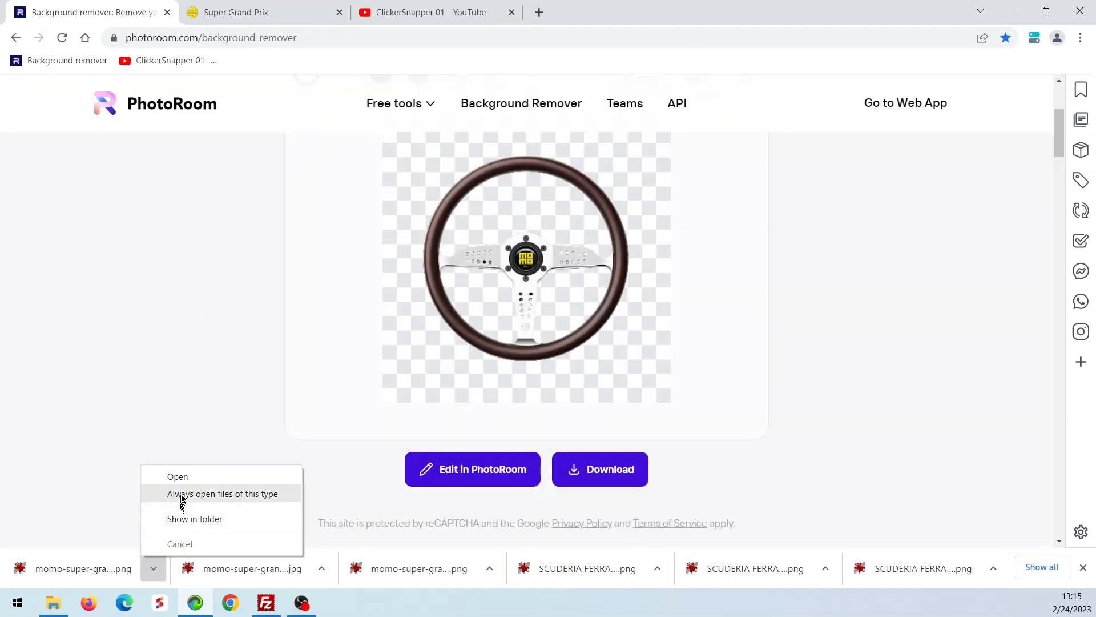
{"action": "left_click", "coordinate": [195, 519]}
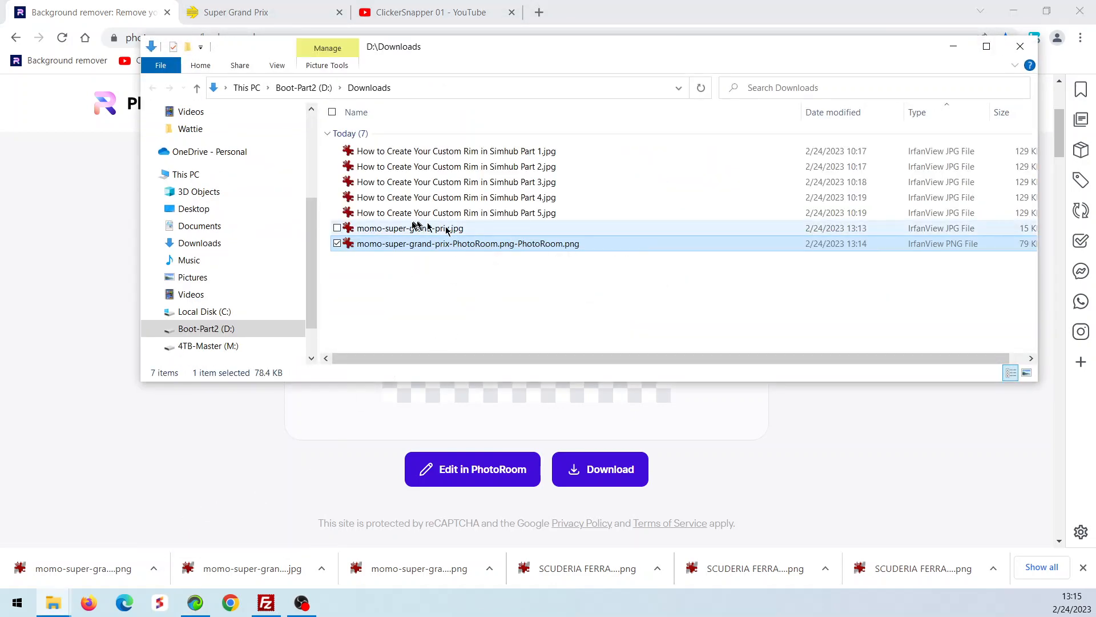
{"action": "mouse_move", "coordinate": [409, 228]}
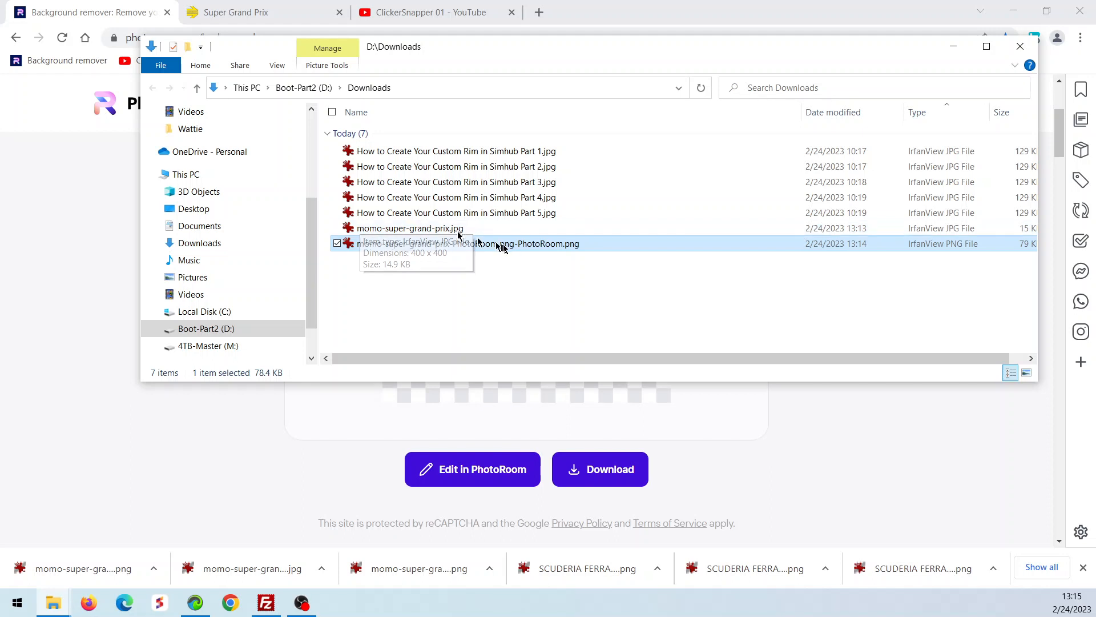
{"action": "mouse_move", "coordinate": [577, 248]}
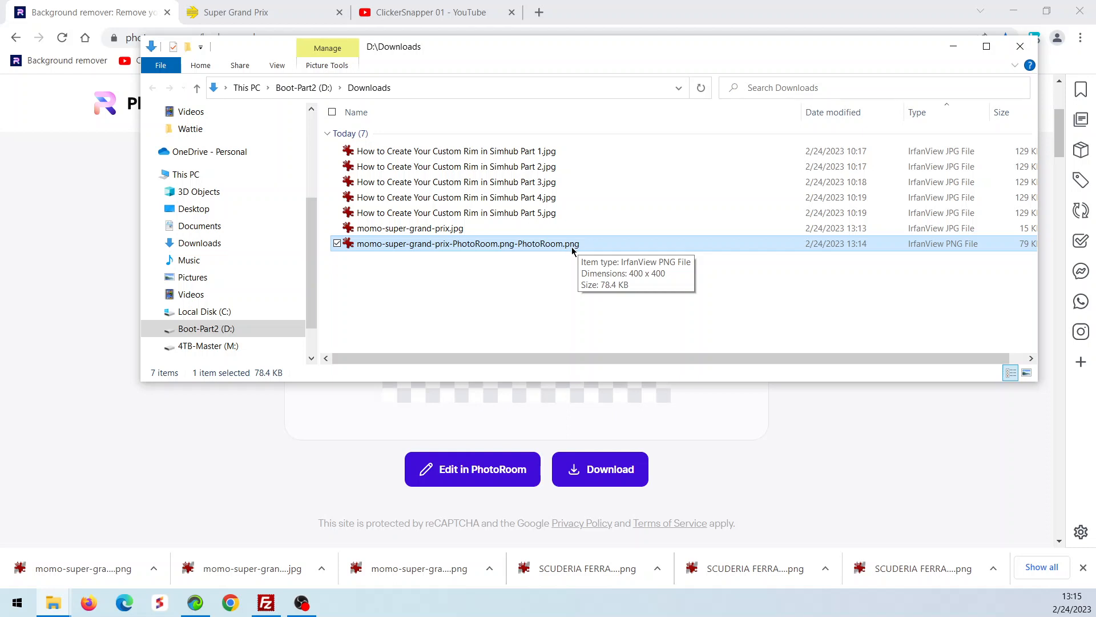
{"action": "mouse_move", "coordinate": [575, 250]}
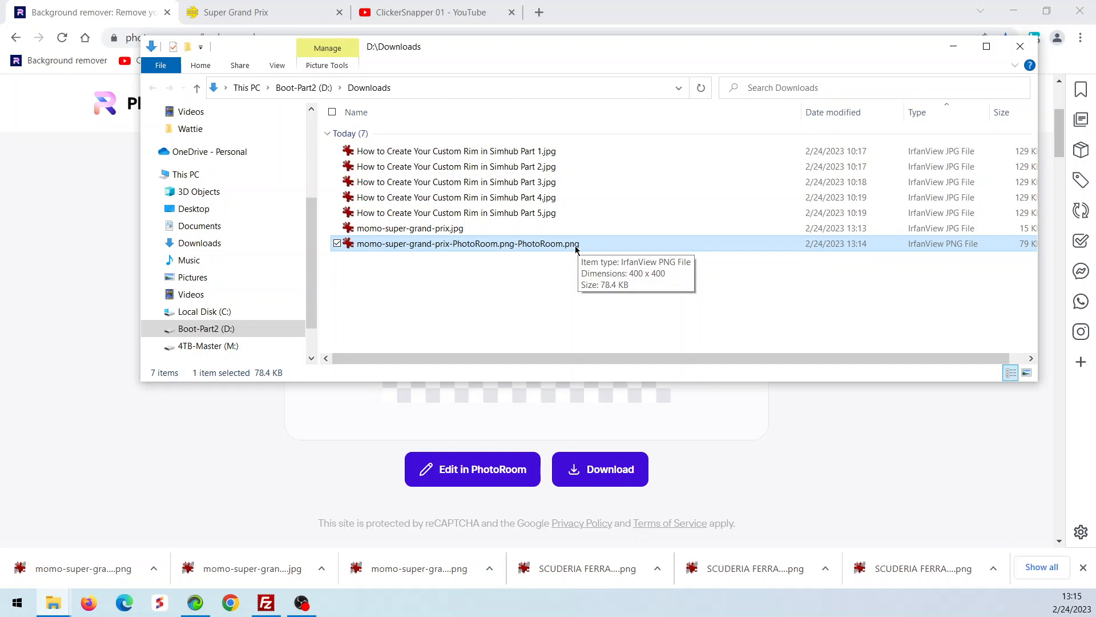
{"action": "mouse_move", "coordinate": [571, 248]}
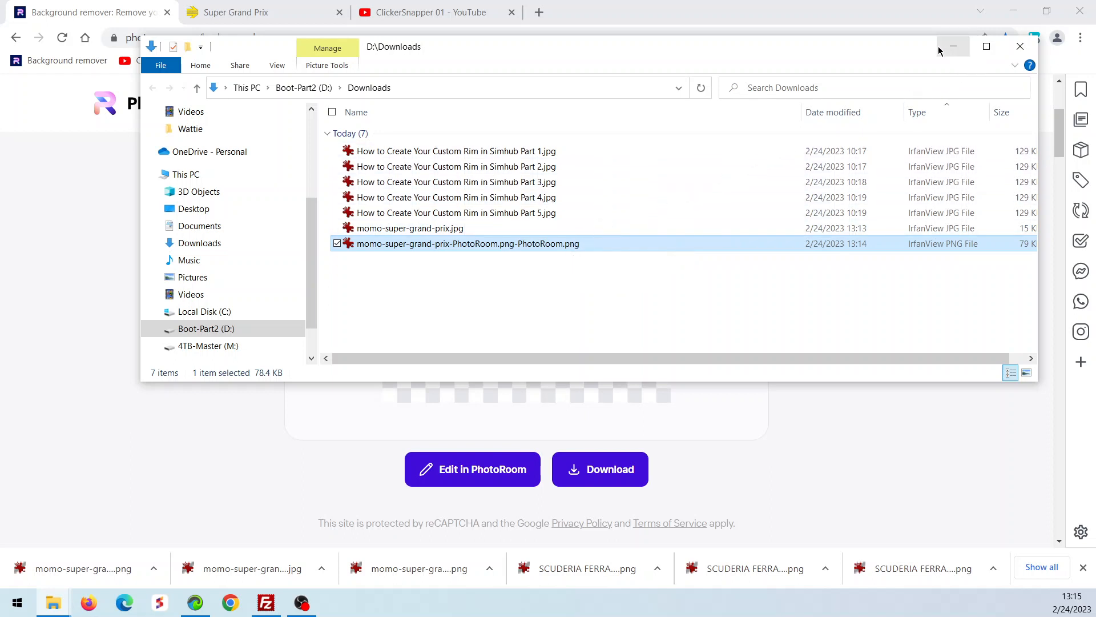
{"action": "mouse_move", "coordinate": [953, 47]}
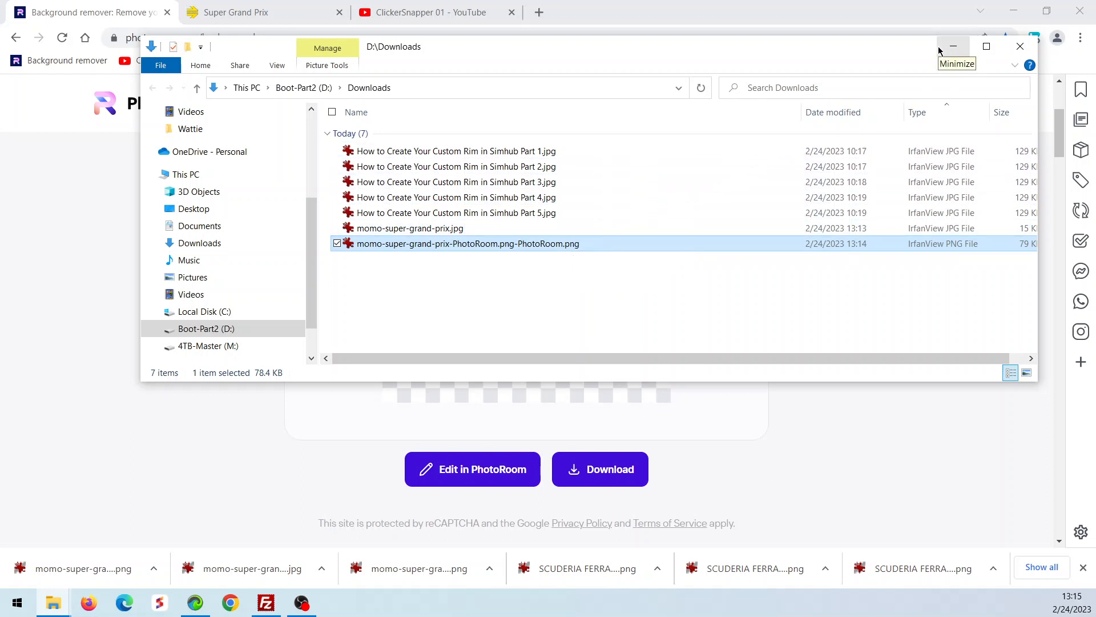
{"action": "mouse_move", "coordinate": [956, 55]}
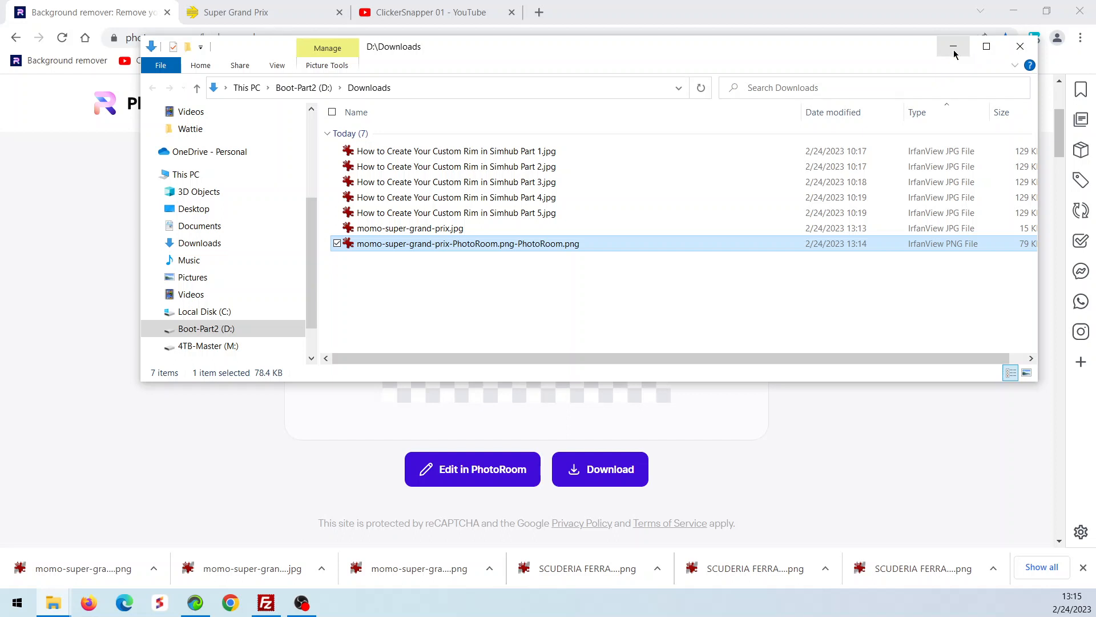
{"action": "mouse_move", "coordinate": [698, 191]}
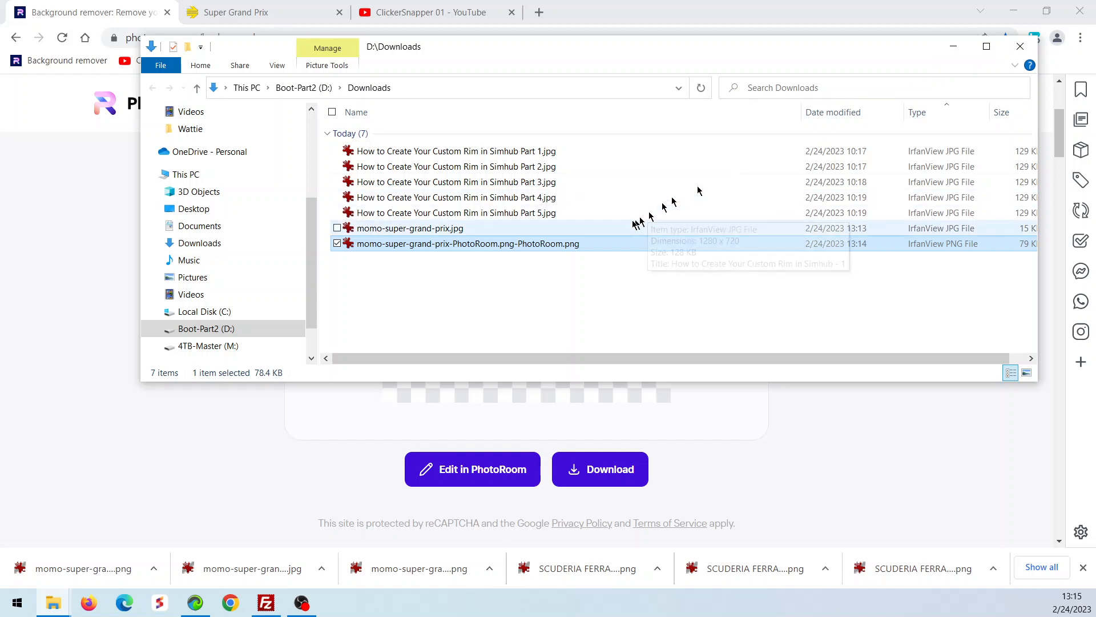
- Open momo-super-grand-prix-PhotoRoom.png in IrfanView to check it is 400x400
{"action": "double_click", "coordinate": [466, 243]}
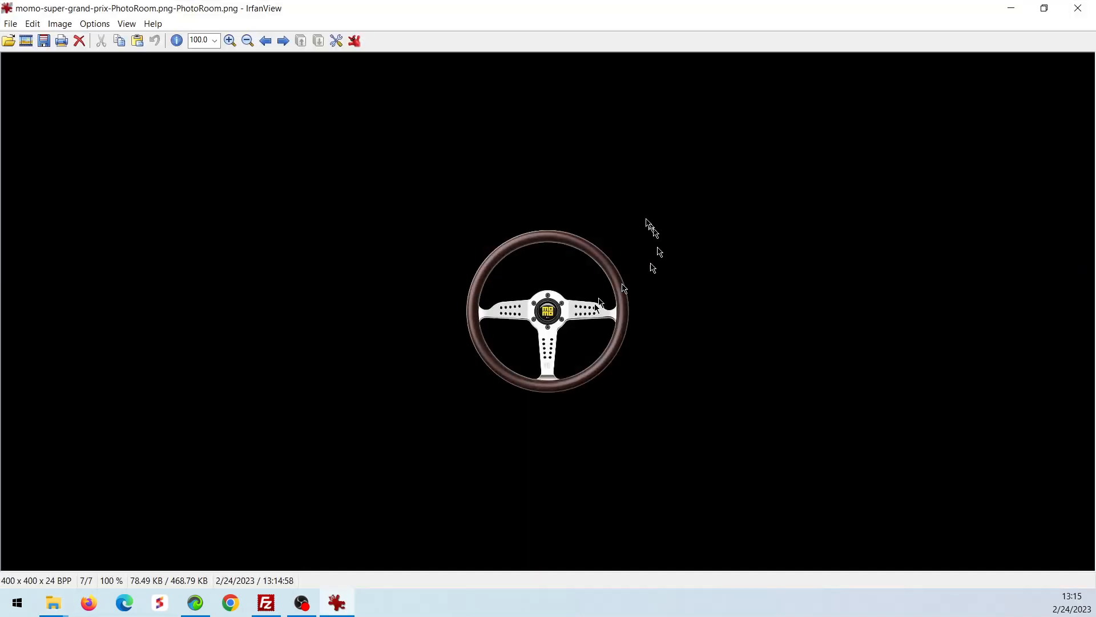
{"action": "mouse_move", "coordinate": [567, 343]}
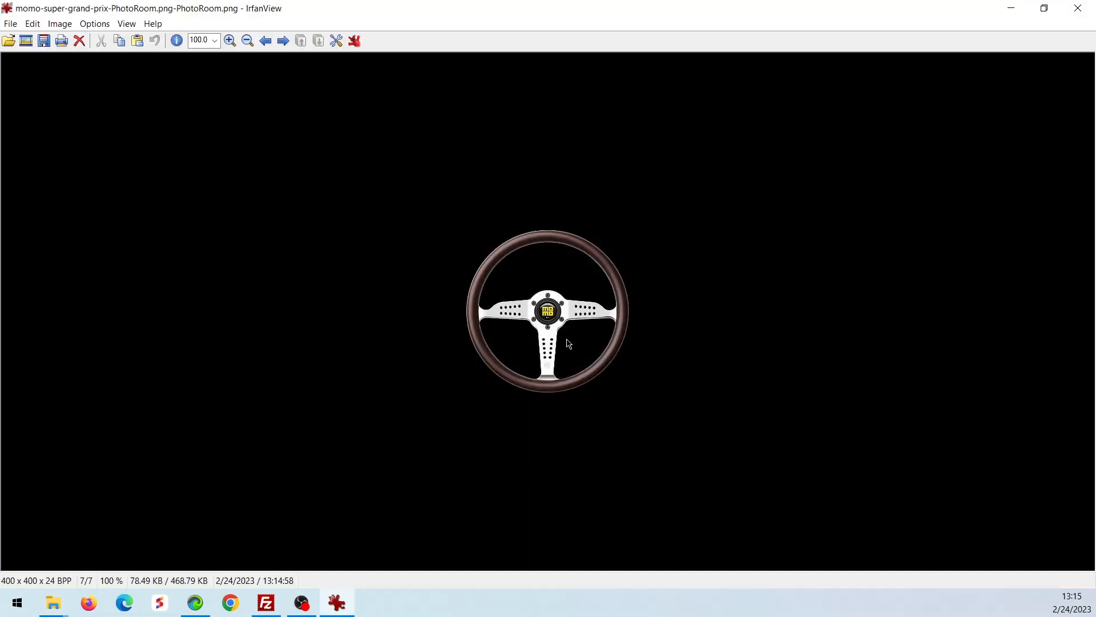
{"action": "mouse_move", "coordinate": [570, 347]}
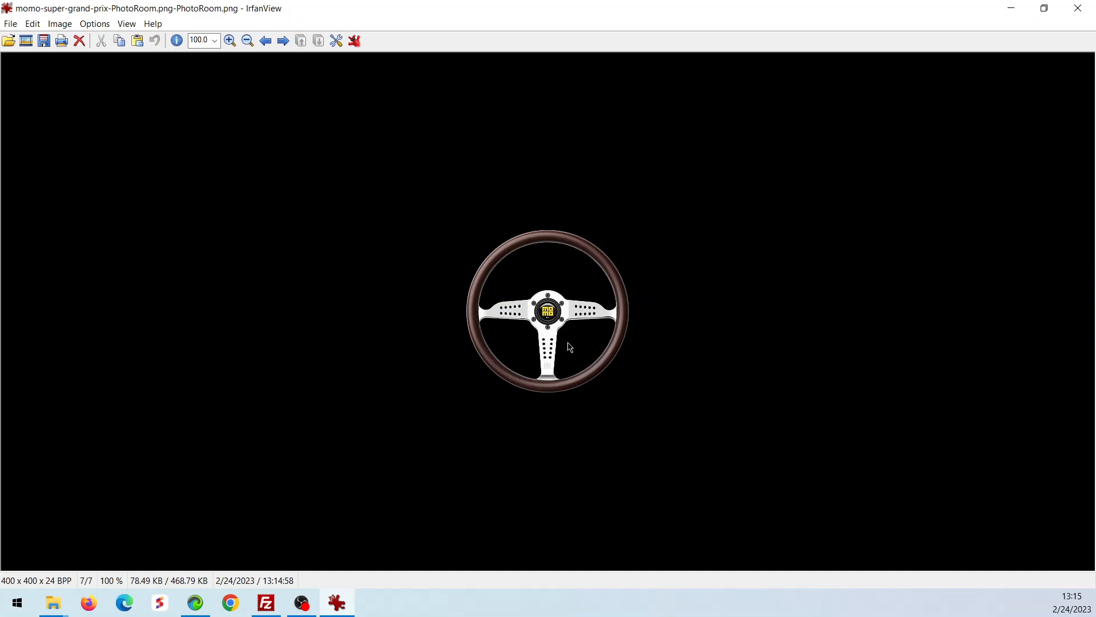
{"action": "mouse_move", "coordinate": [572, 344]}
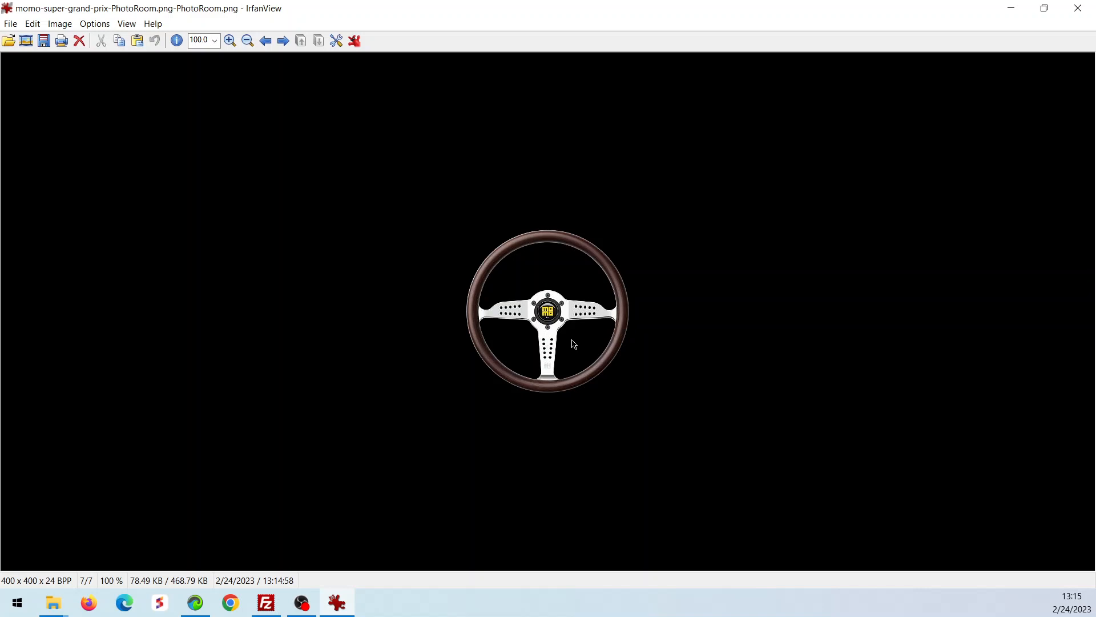
{"action": "mouse_move", "coordinate": [575, 343]}
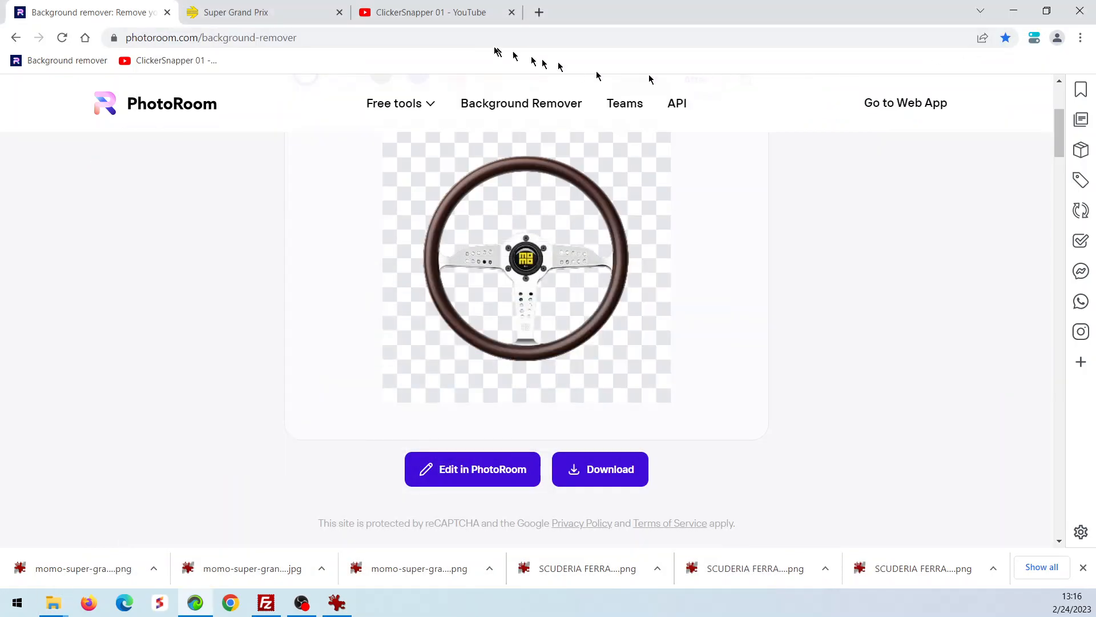
- Switch to the YouTube tab showing the ClickerSnapper 01 channel's videos
{"action": "left_click", "coordinate": [436, 12]}
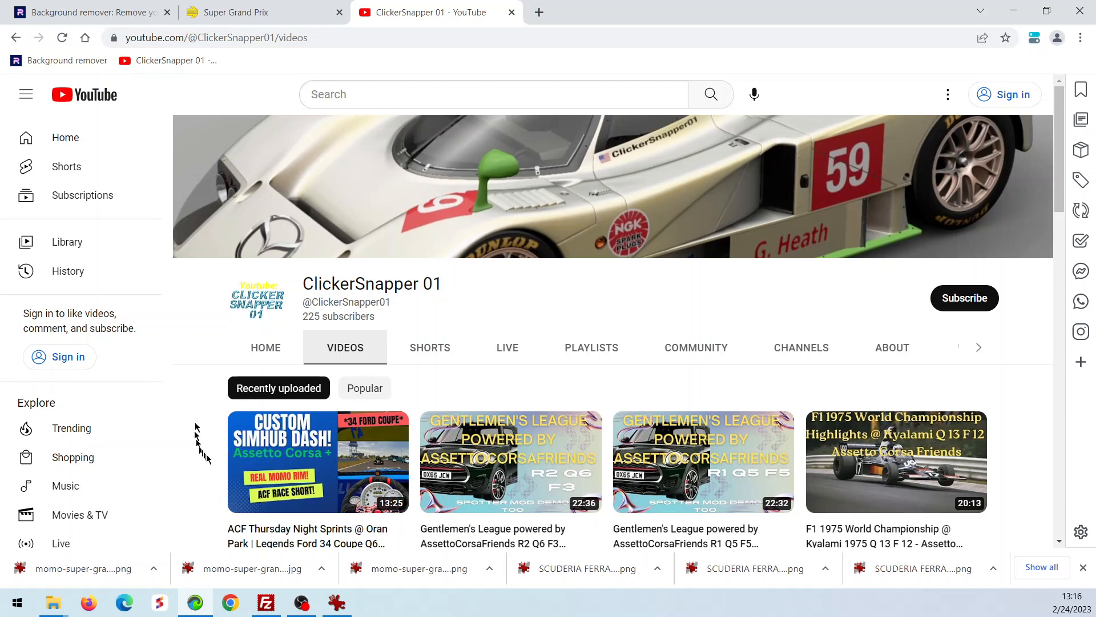
{"action": "mouse_move", "coordinate": [214, 458]}
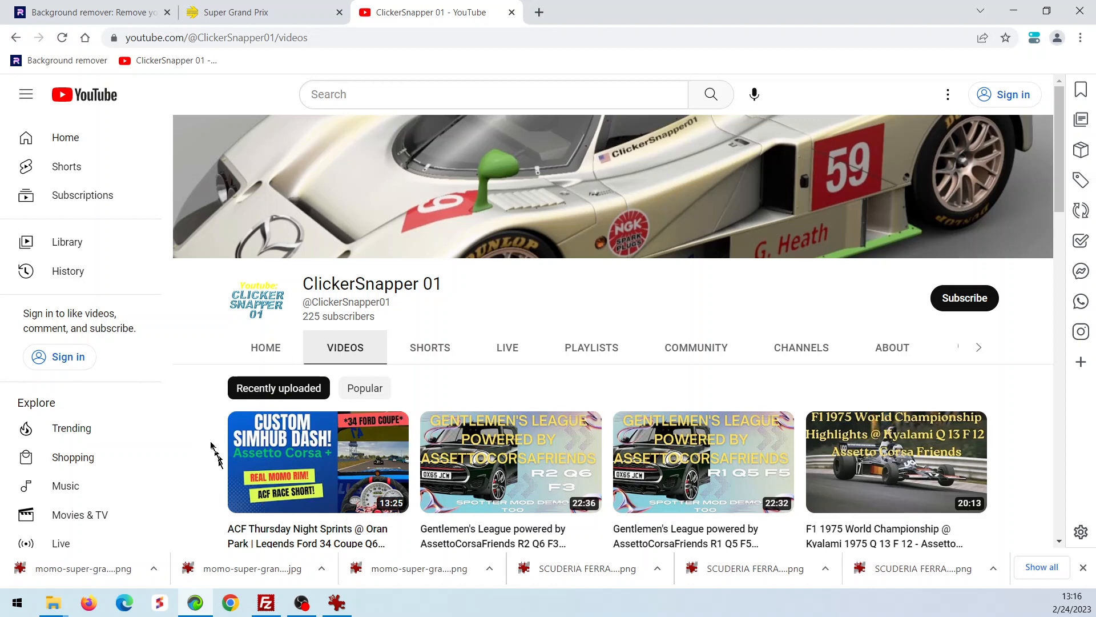
{"action": "mouse_move", "coordinate": [208, 437]}
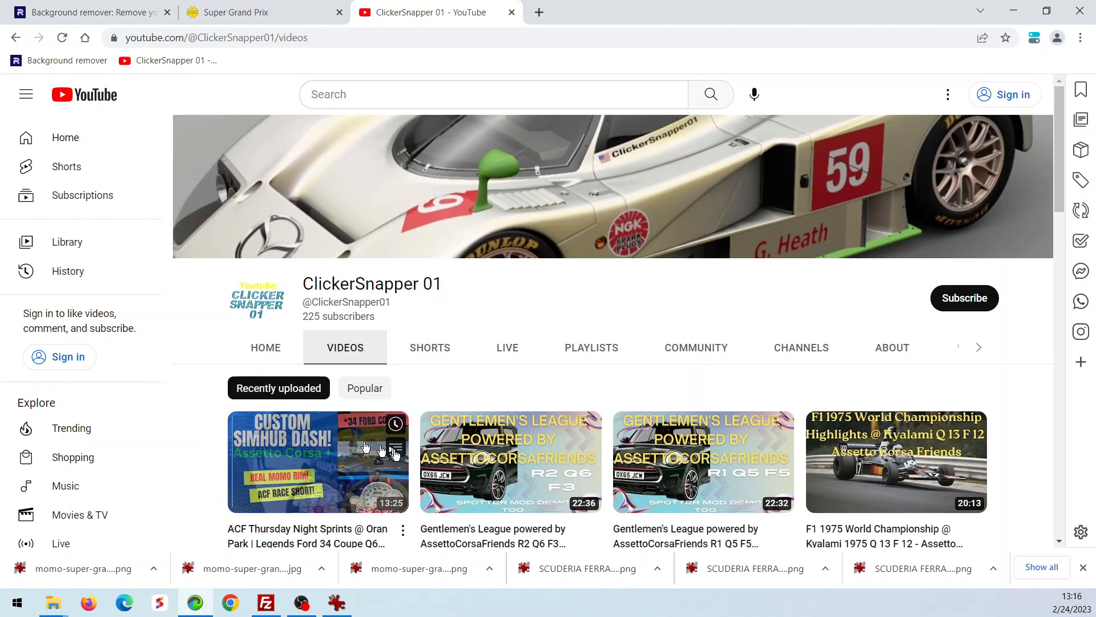
{"action": "mouse_move", "coordinate": [318, 461]}
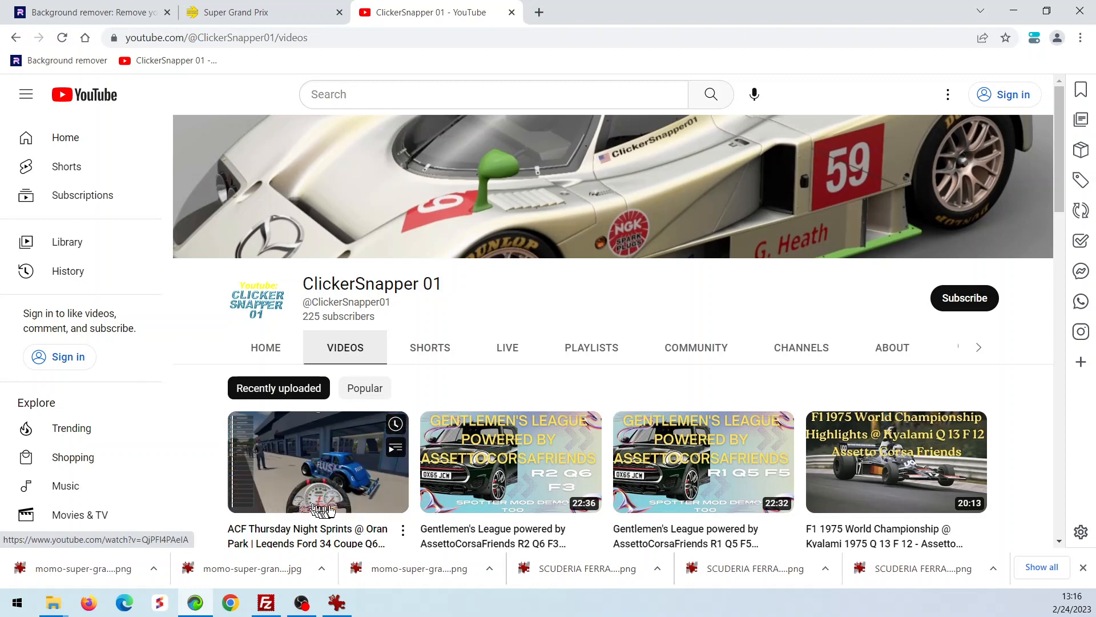
{"action": "mouse_move", "coordinate": [318, 462]}
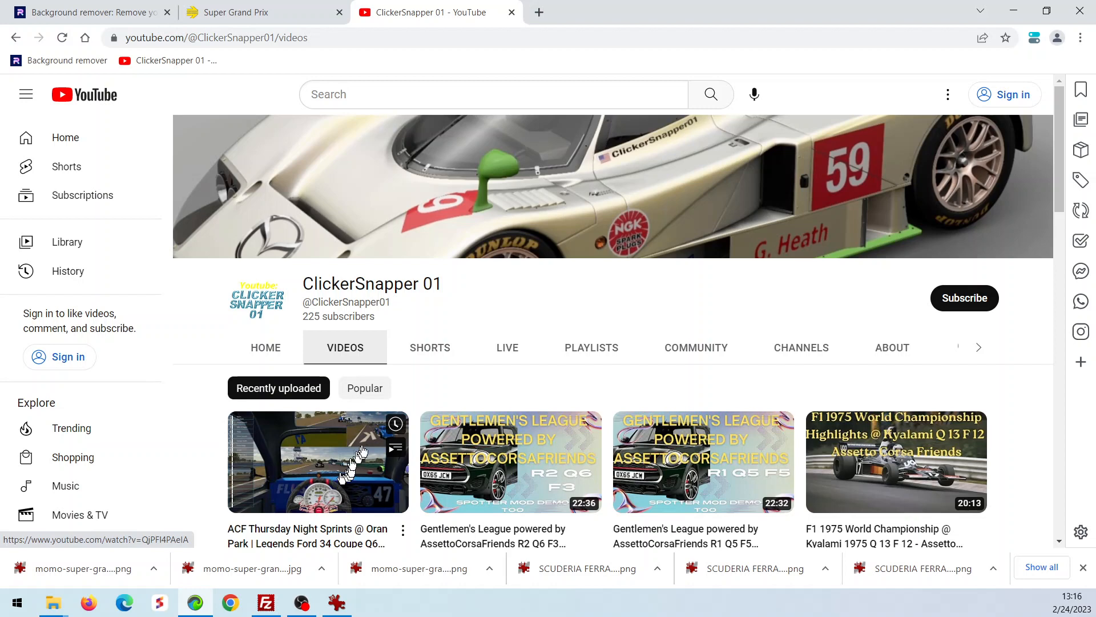
{"action": "mouse_move", "coordinate": [526, 301]}
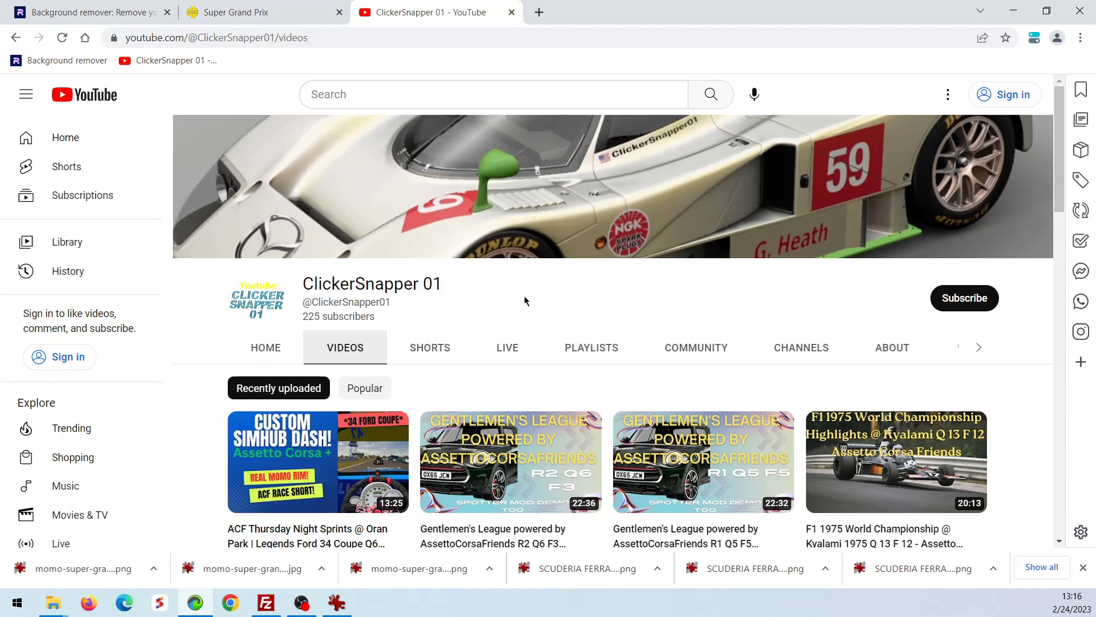